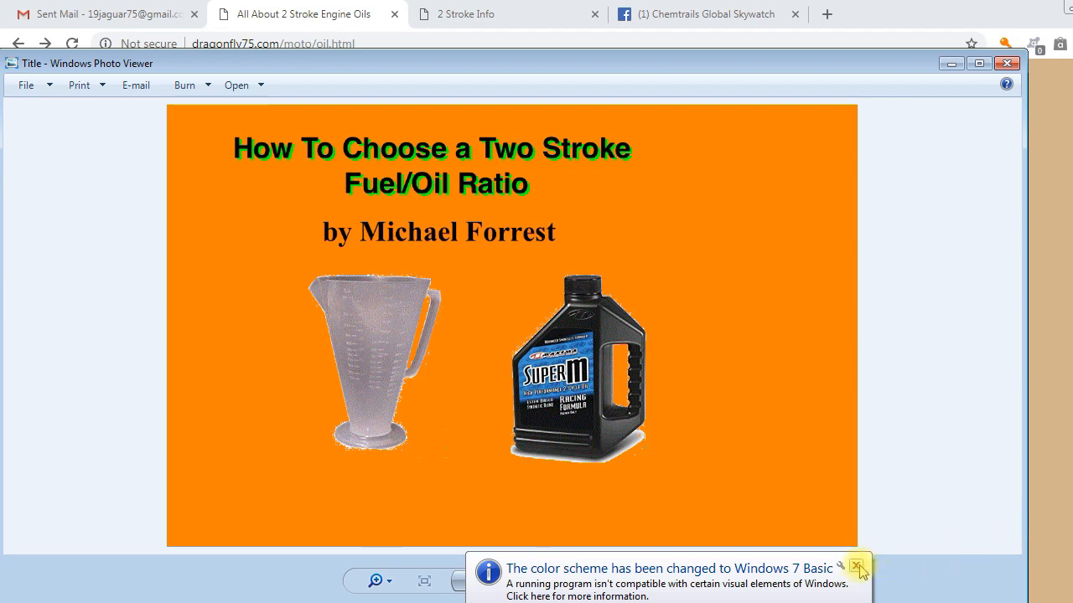
# Step: Dismiss the colour-scheme notice and bring the 2Methods slide window to the front
pyautogui.click(856, 567)
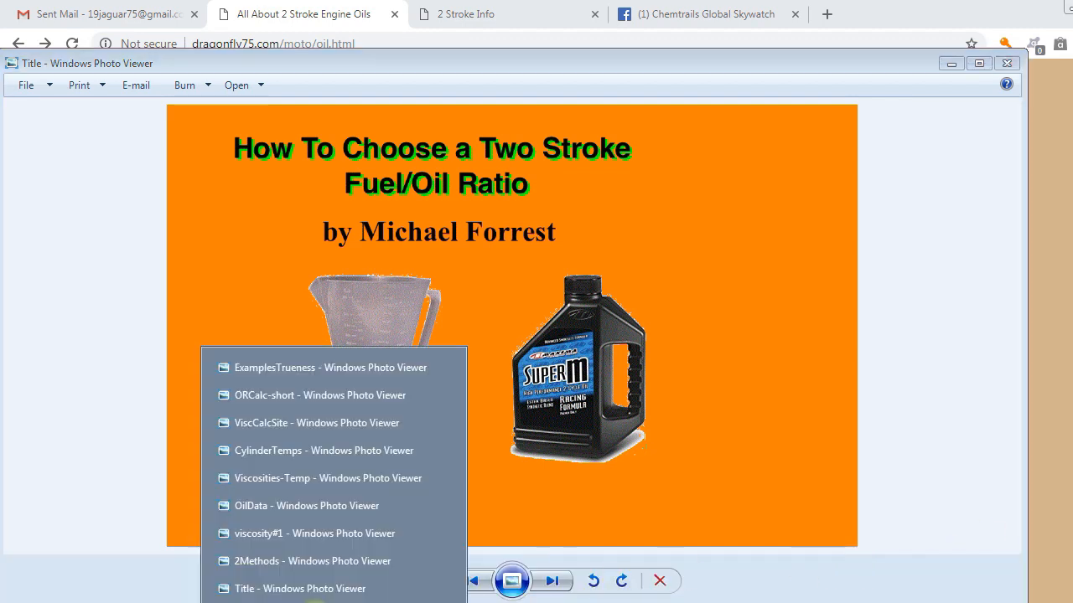
pyautogui.click(312, 560)
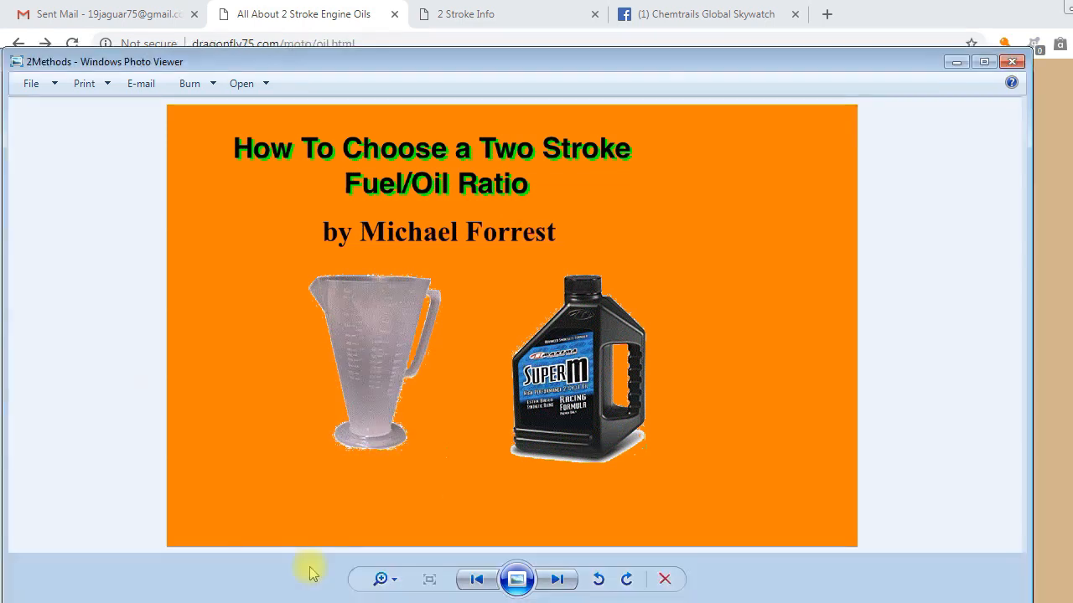
# Step: Show the '2 Methods to Choose a Fuel/Oil Ratio' slide in the 2Methods window
pyautogui.click(557, 579)
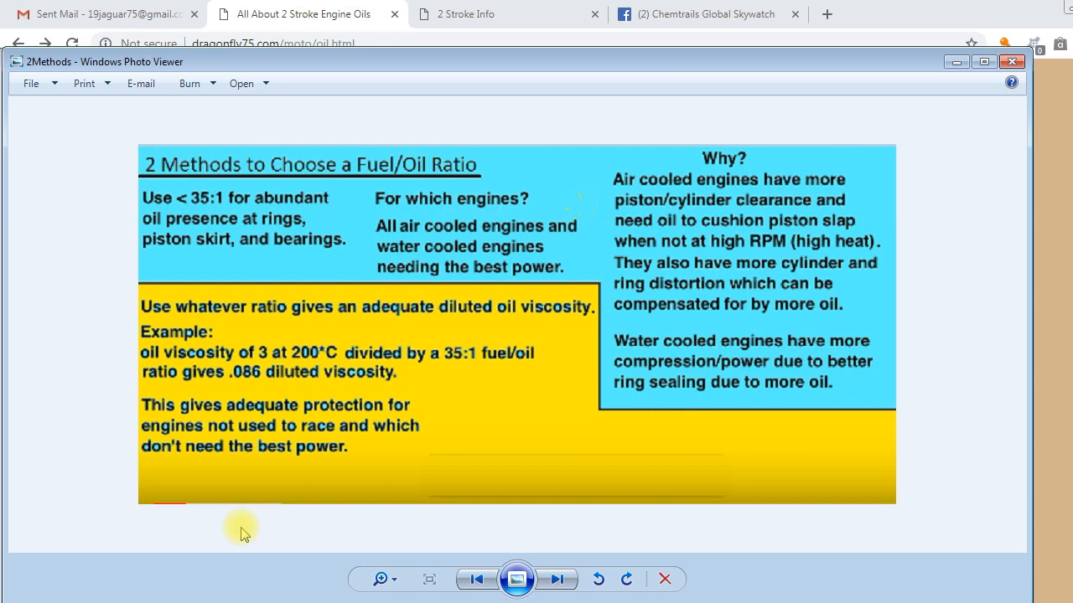
pyautogui.moveTo(287, 388)
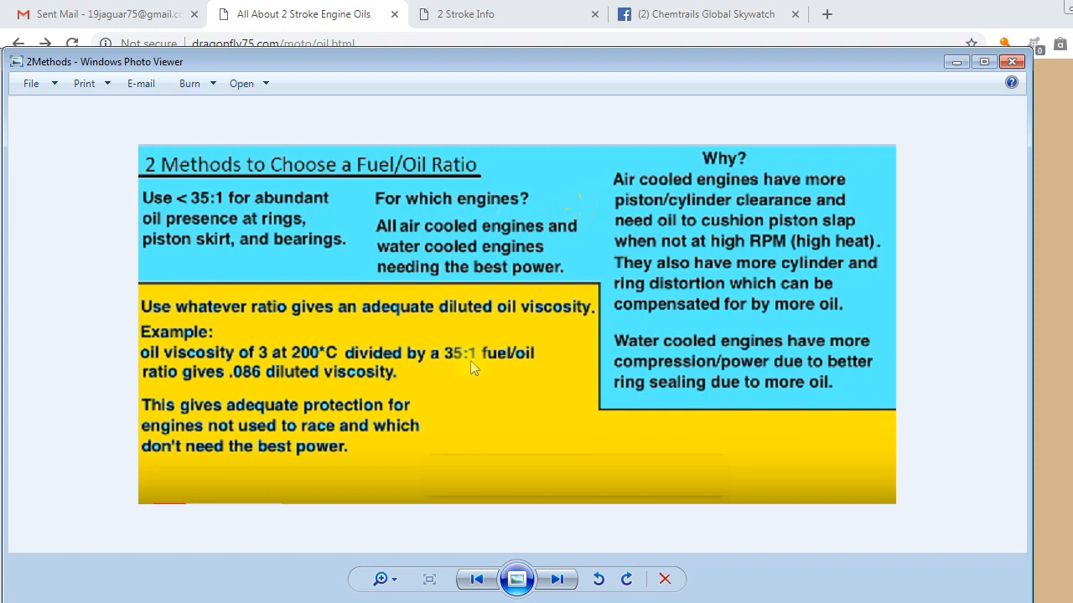
pyautogui.moveTo(467, 389)
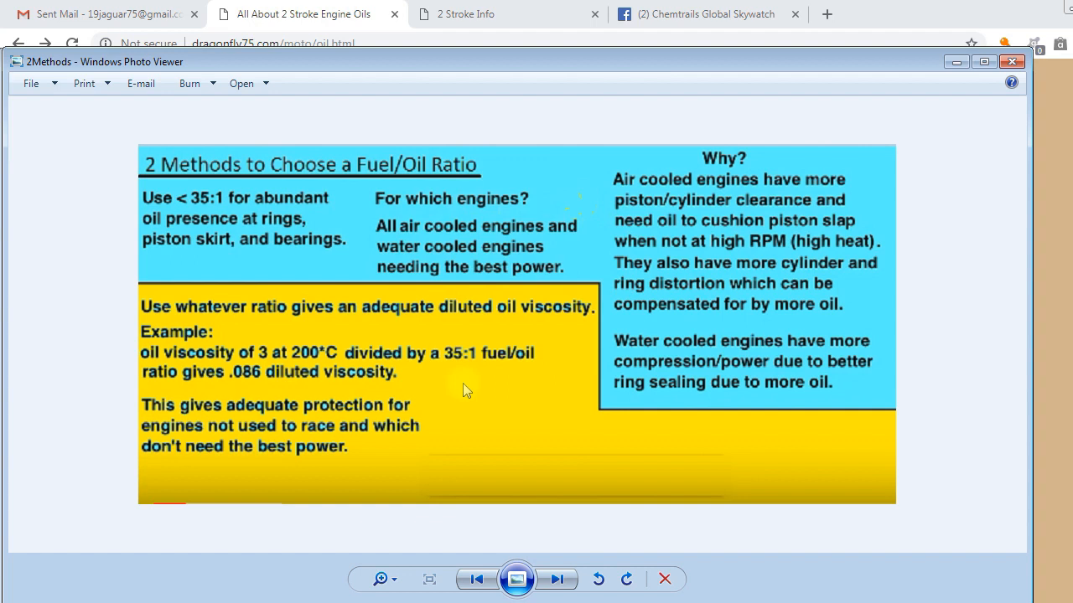
pyautogui.moveTo(463, 391)
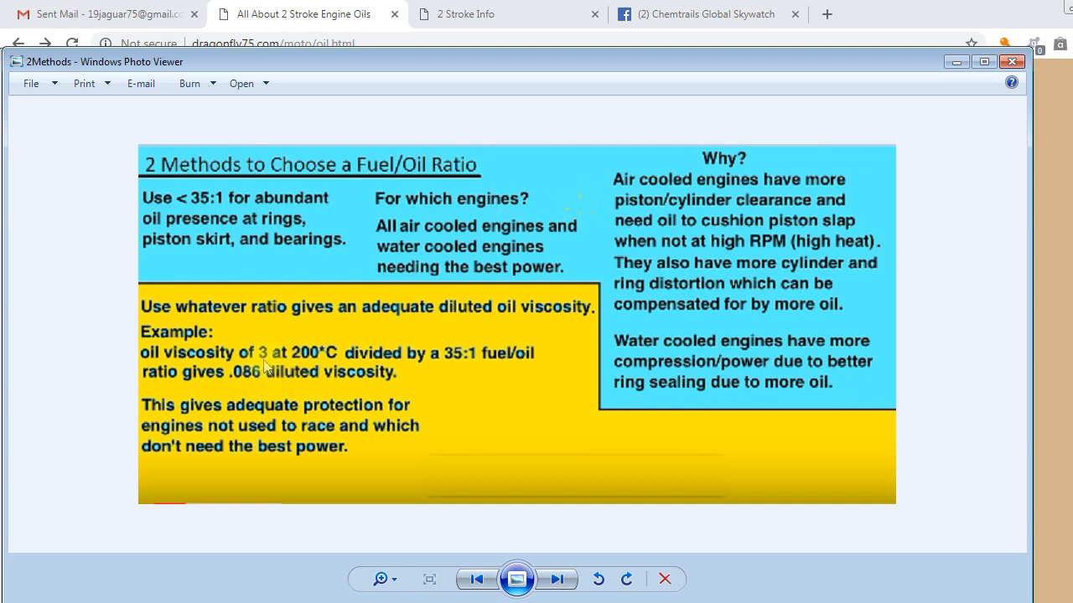
pyautogui.moveTo(311, 366)
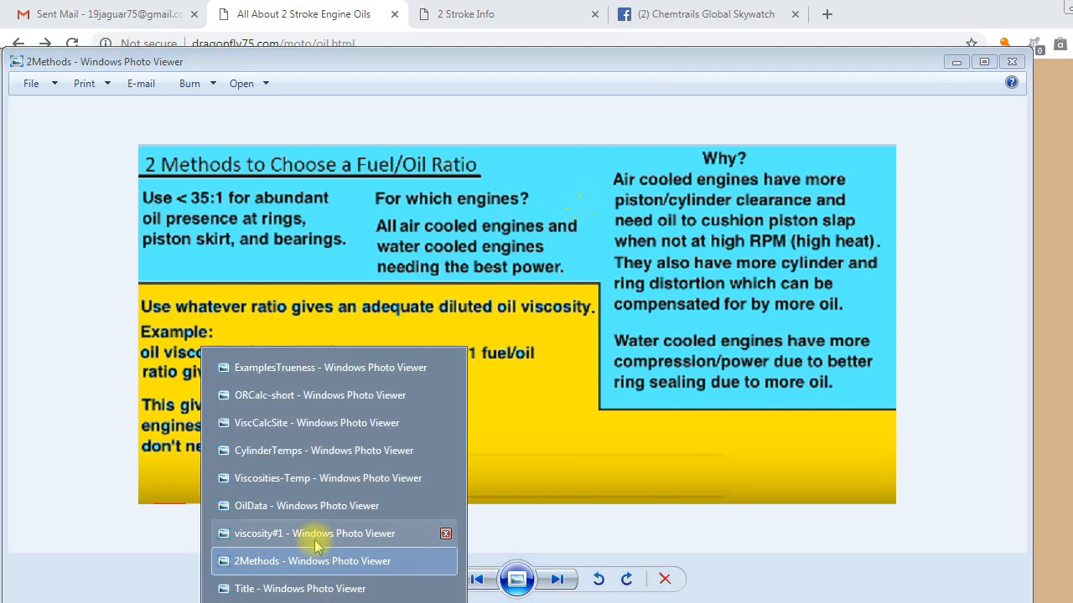
# Step: Switch to the viscosity#1 window of quotes on why viscosity matters
pyautogui.click(314, 533)
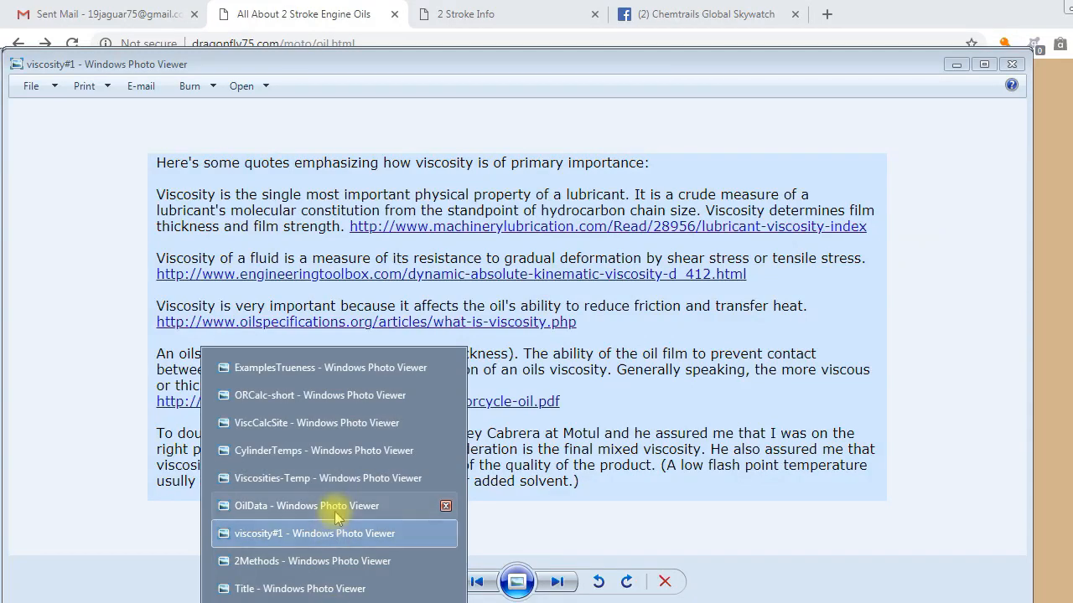
# Step: View the OilData ratings window, then bring Viscosities-Temp to the front
pyautogui.click(306, 506)
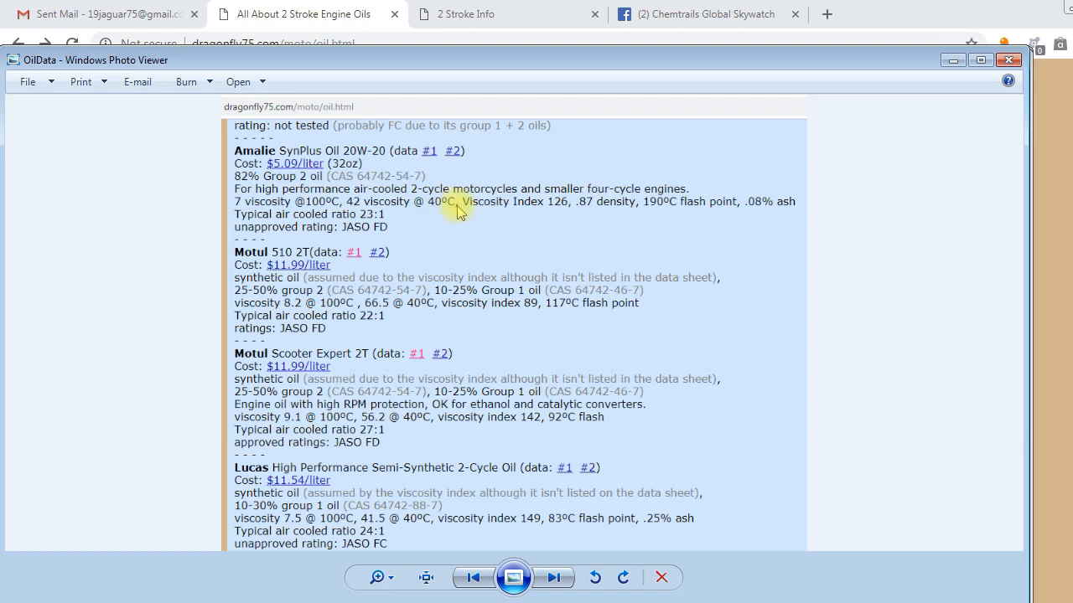
pyautogui.moveTo(448, 213)
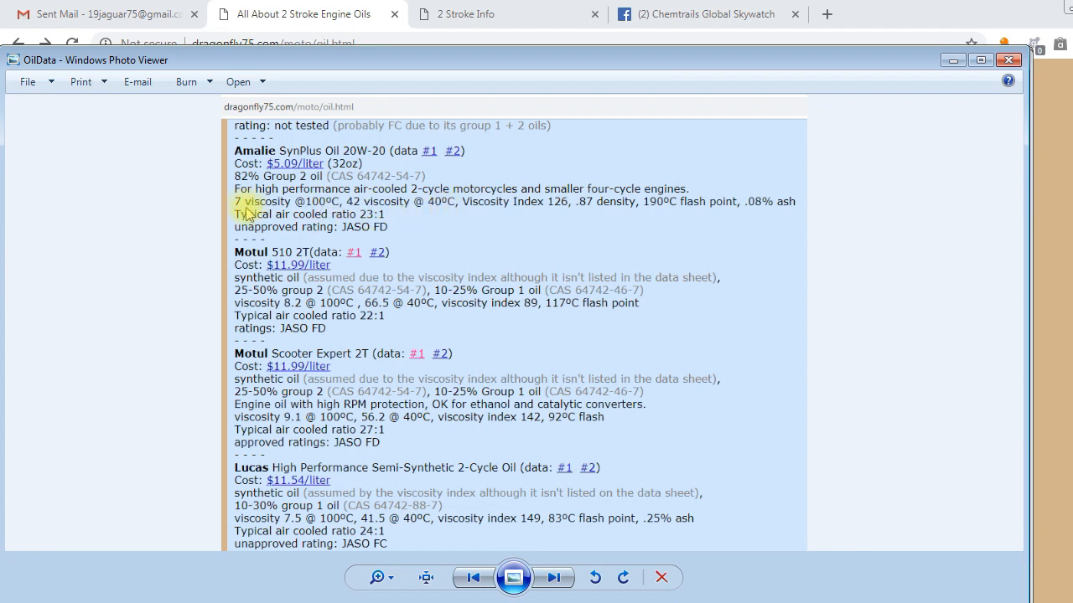
pyautogui.moveTo(244, 213)
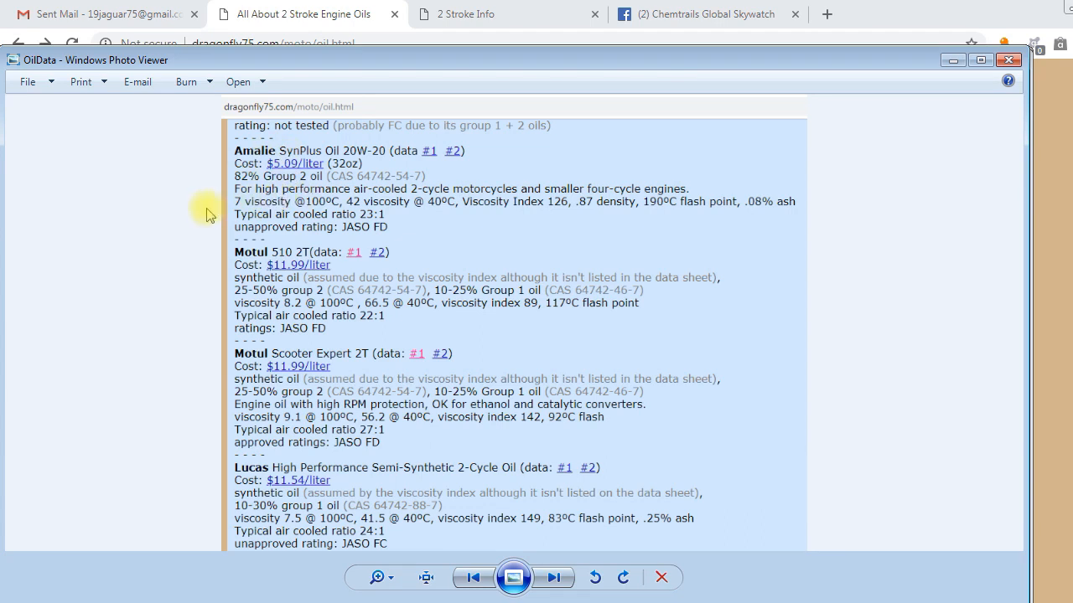
pyautogui.moveTo(36, 176)
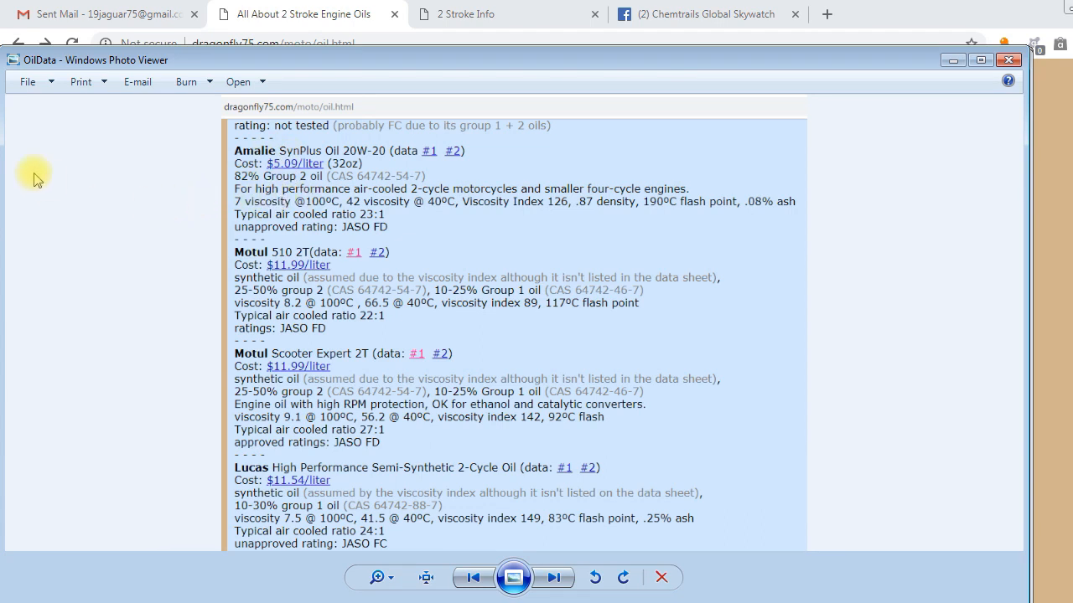
pyautogui.moveTo(149, 208)
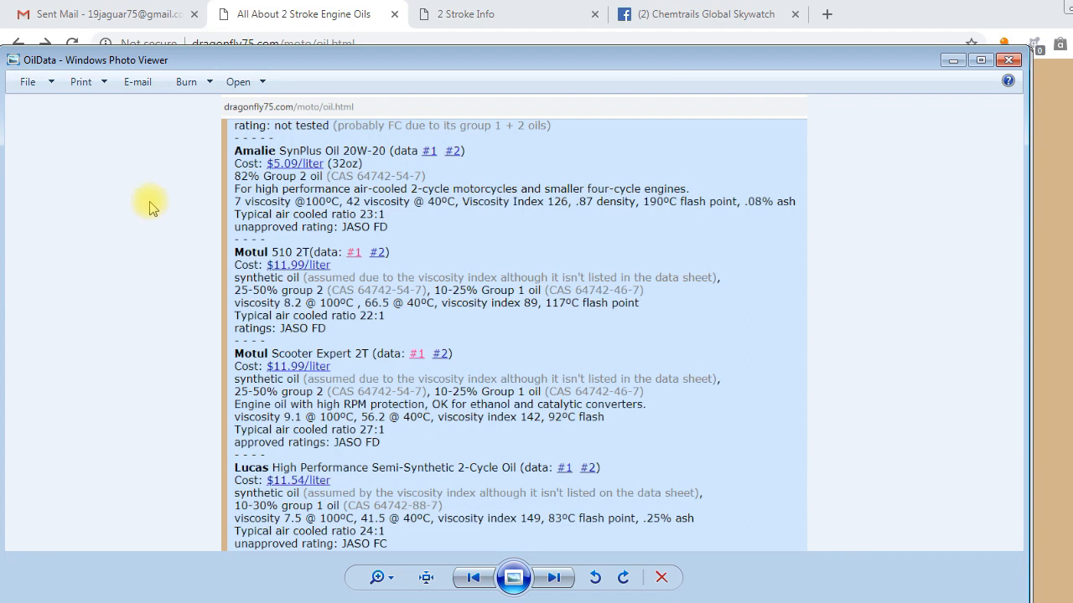
pyautogui.moveTo(126, 228)
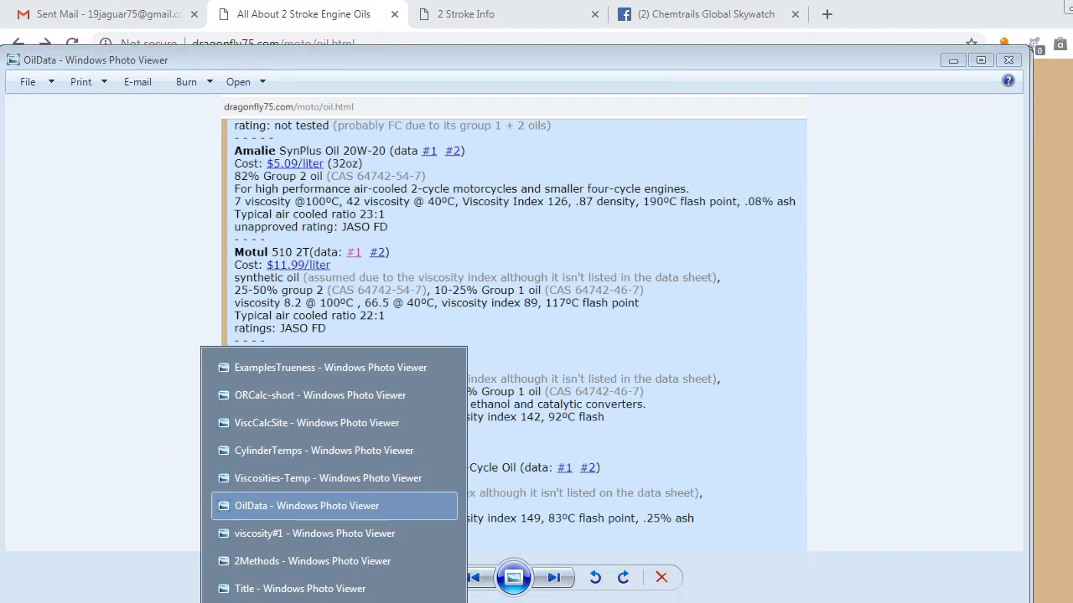
pyautogui.click(328, 478)
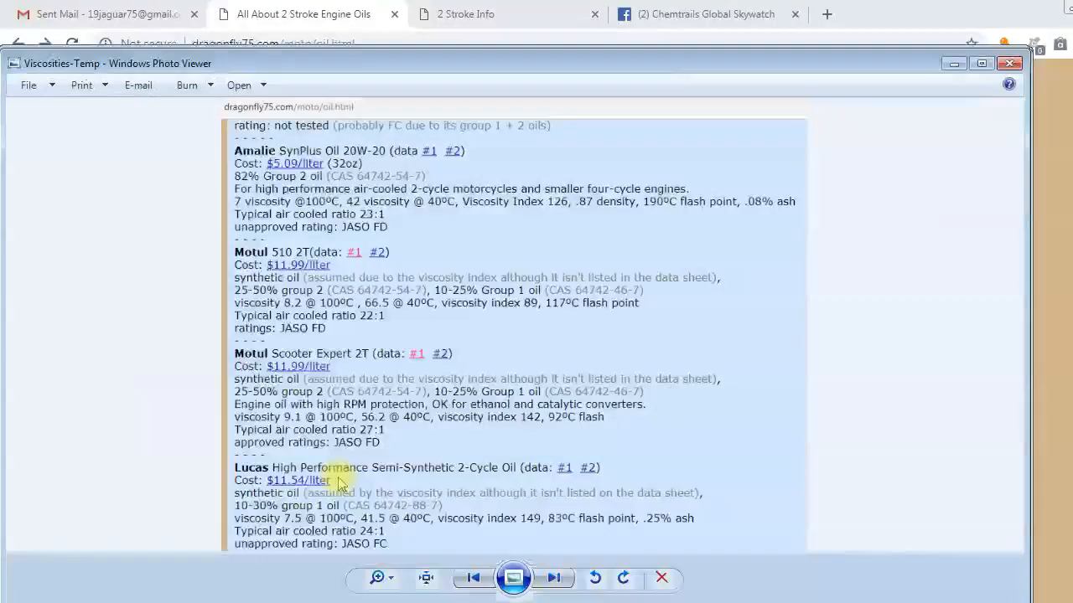
# Step: Focus the viscosity-vs-temperature chart, then switch to the CylinderTemps window
pyautogui.click(552, 579)
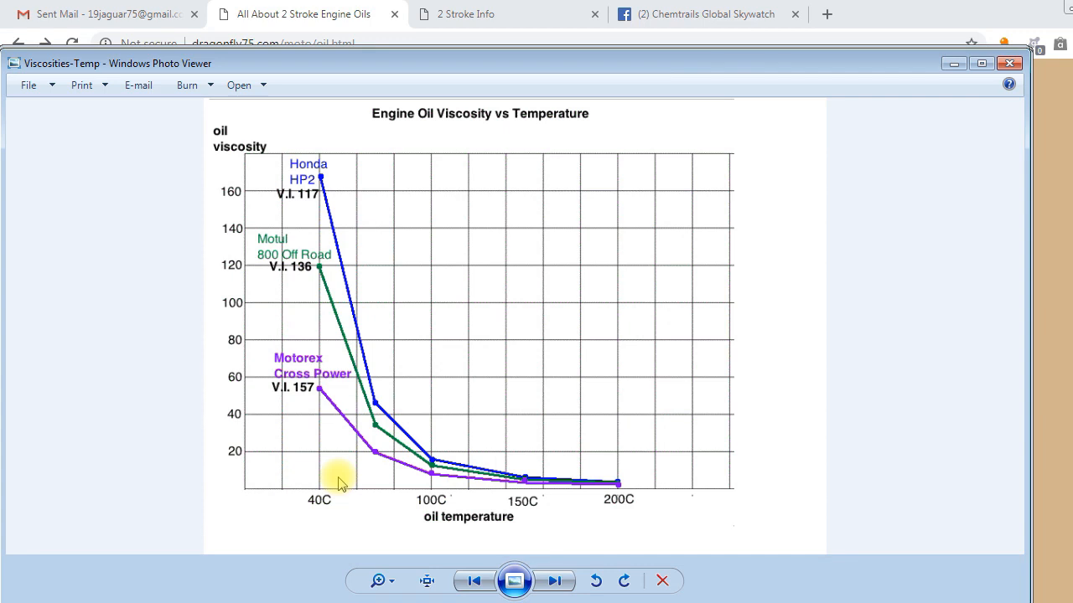
pyautogui.moveTo(341, 375)
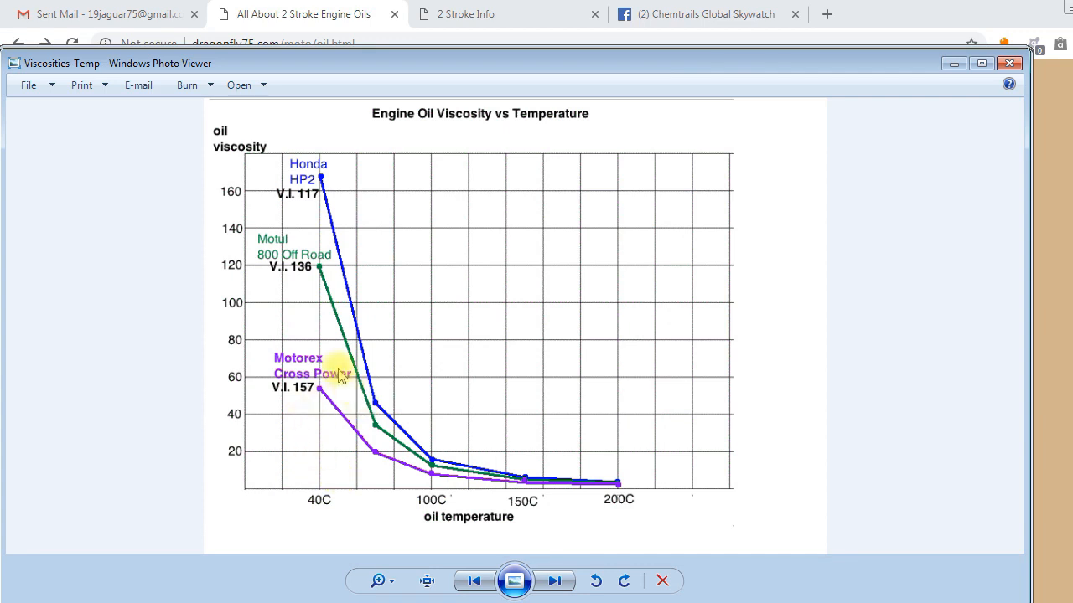
pyautogui.moveTo(339, 342)
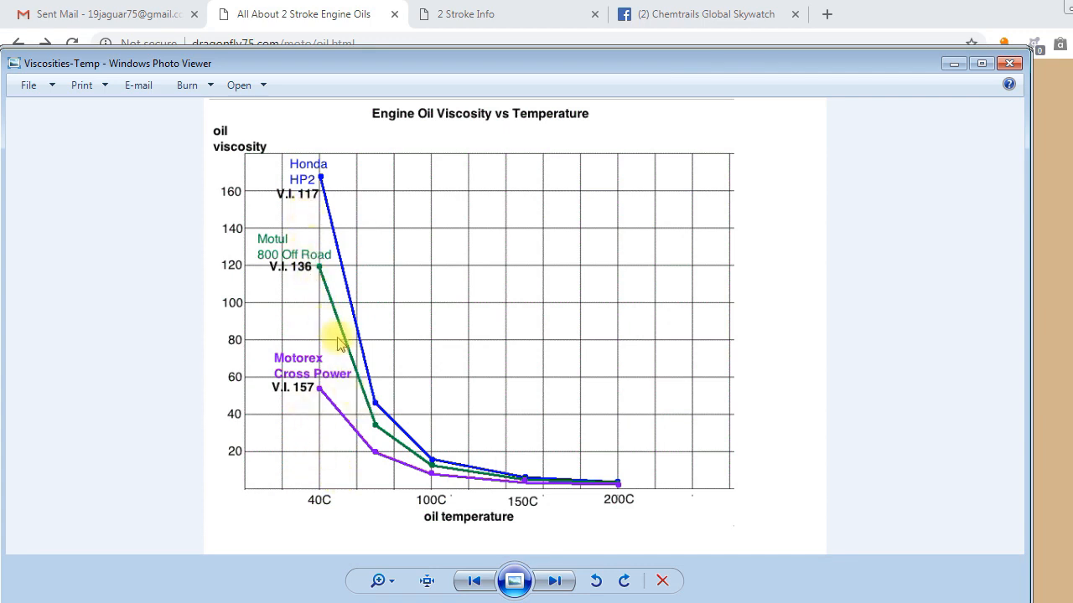
pyautogui.moveTo(306, 310)
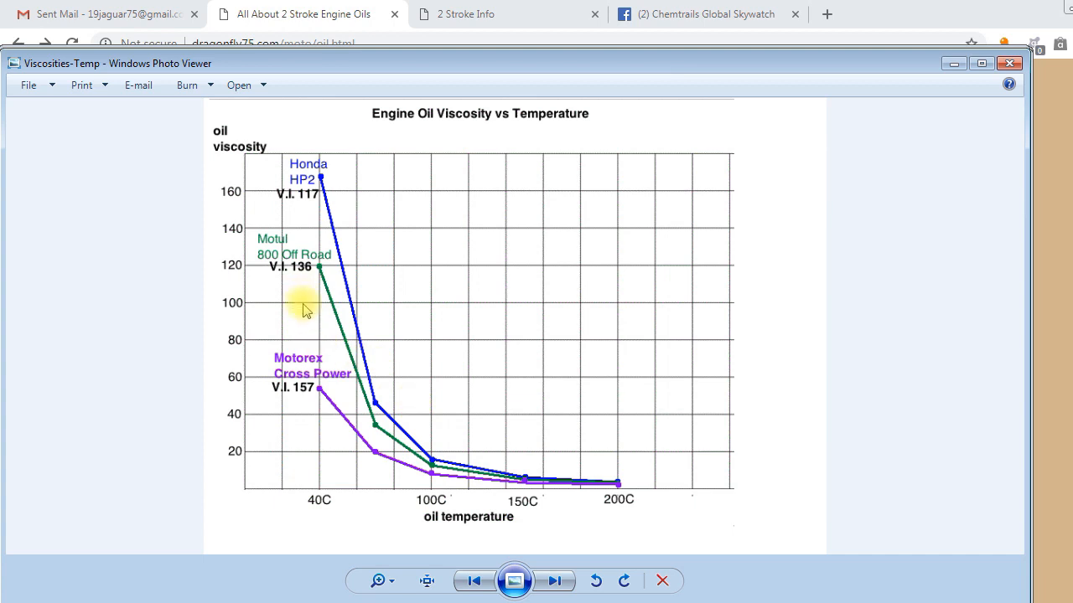
pyautogui.moveTo(342, 434)
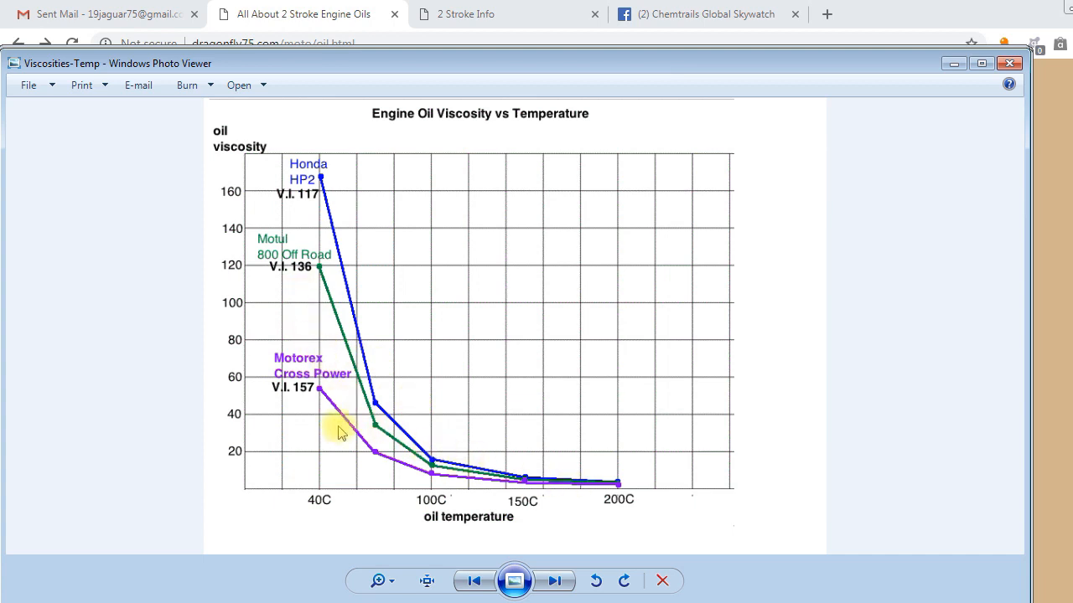
pyautogui.moveTo(330, 426)
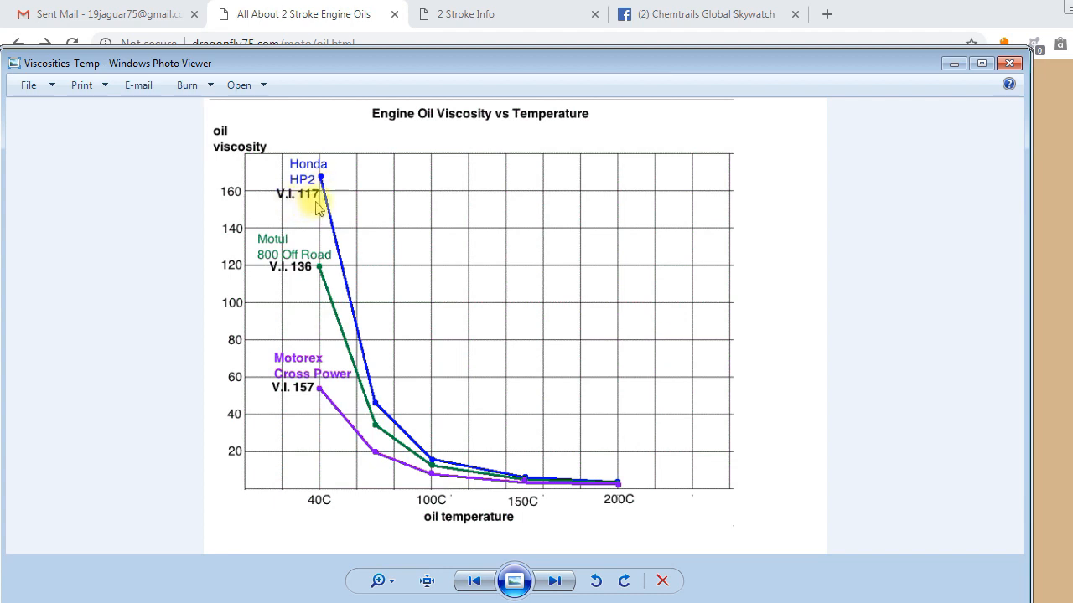
pyautogui.moveTo(299, 248)
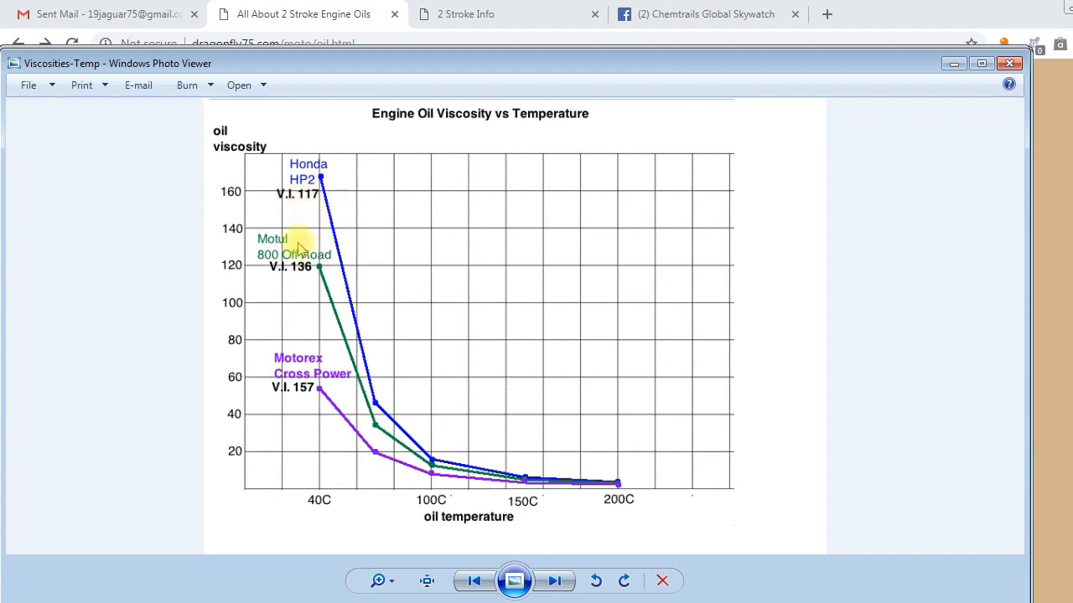
pyautogui.moveTo(323, 331)
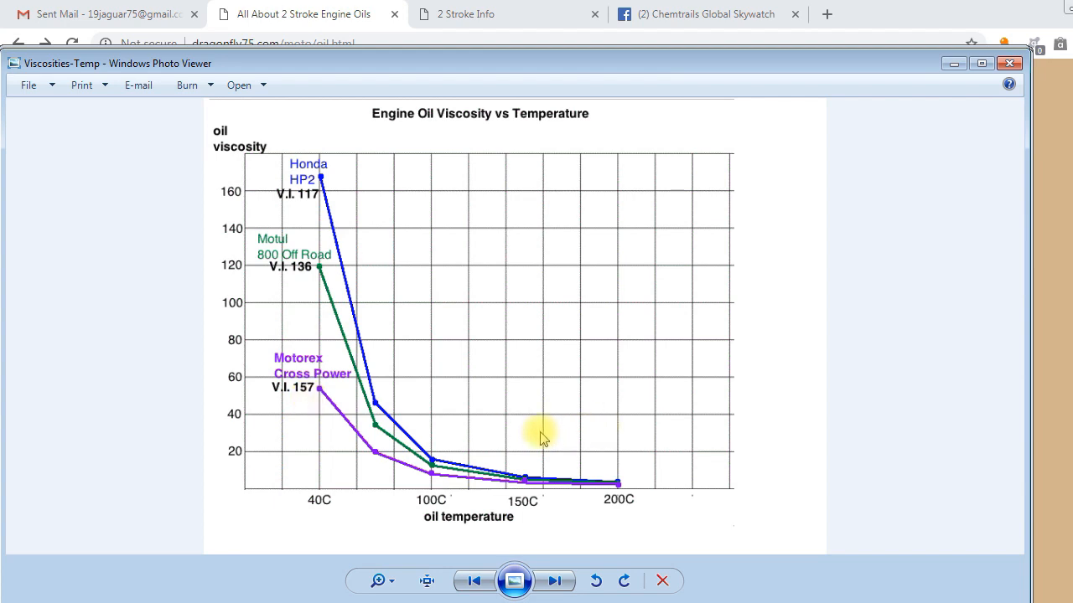
pyautogui.moveTo(555, 461)
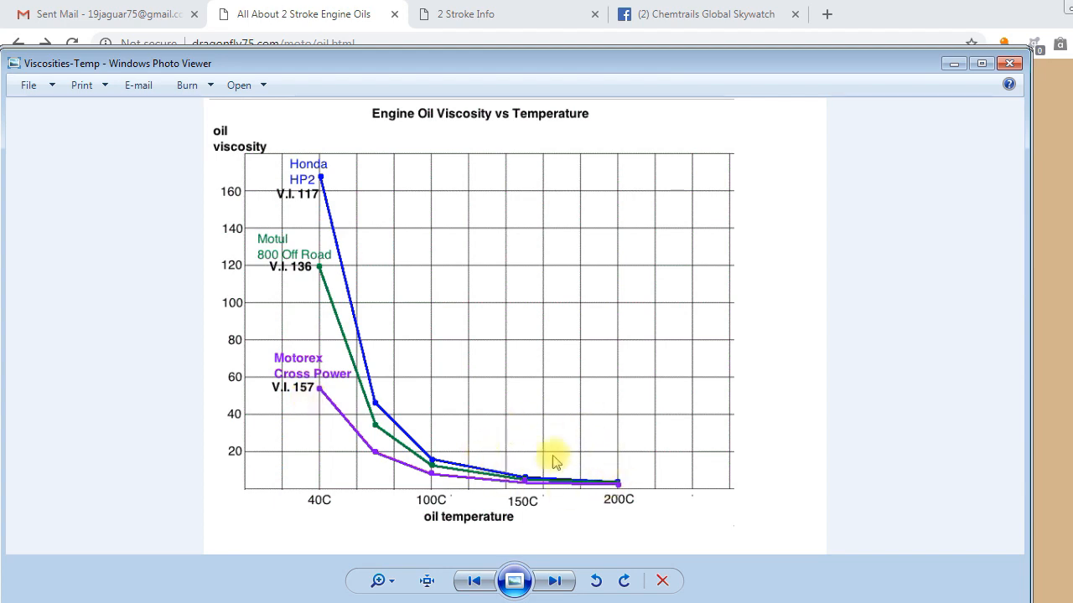
pyautogui.moveTo(553, 493)
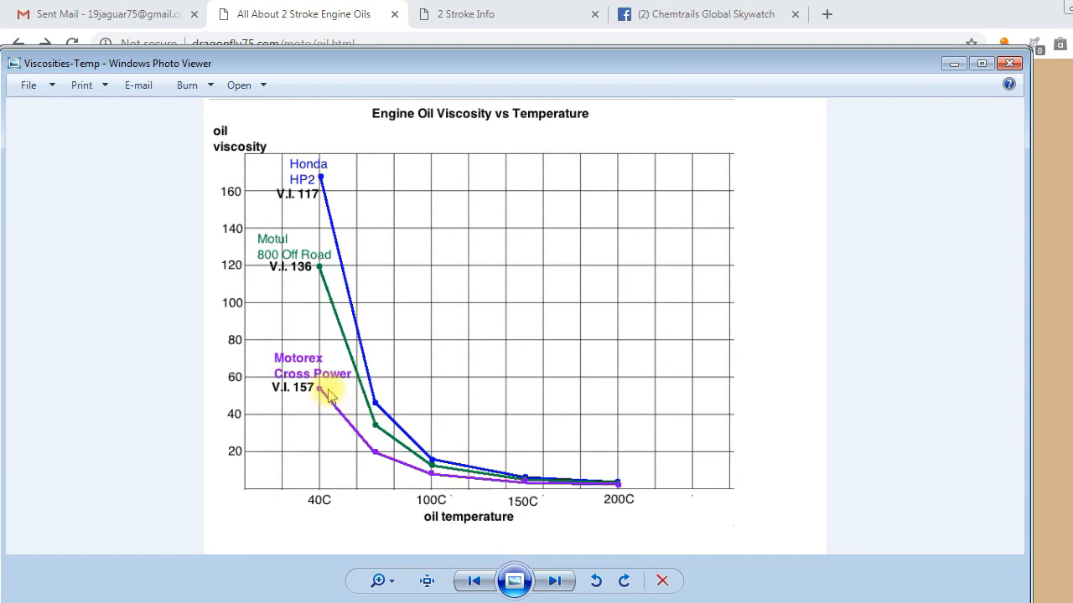
pyautogui.moveTo(346, 379)
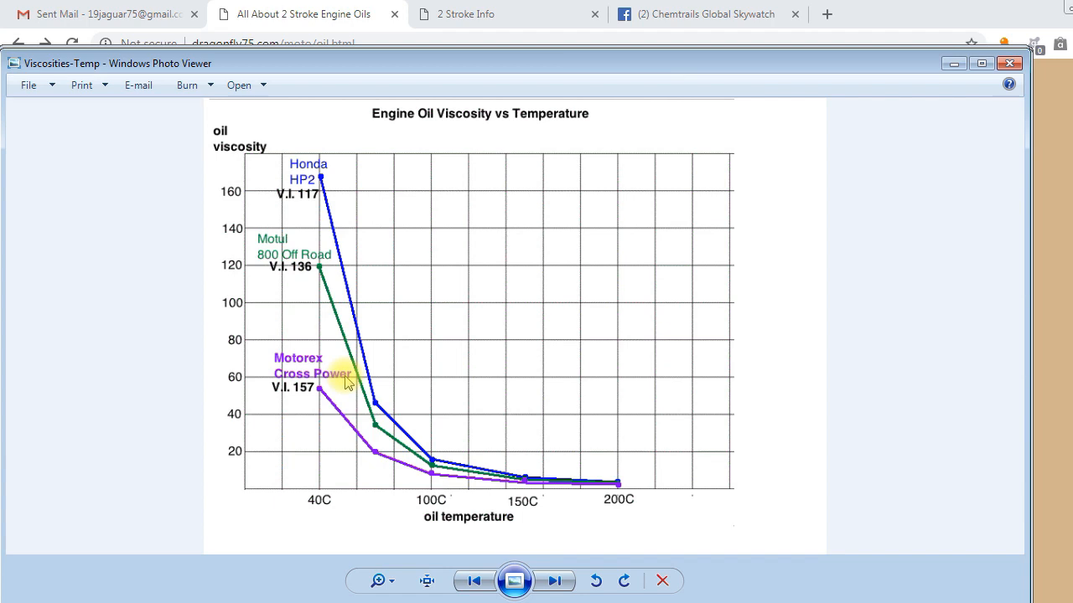
pyautogui.moveTo(323, 400)
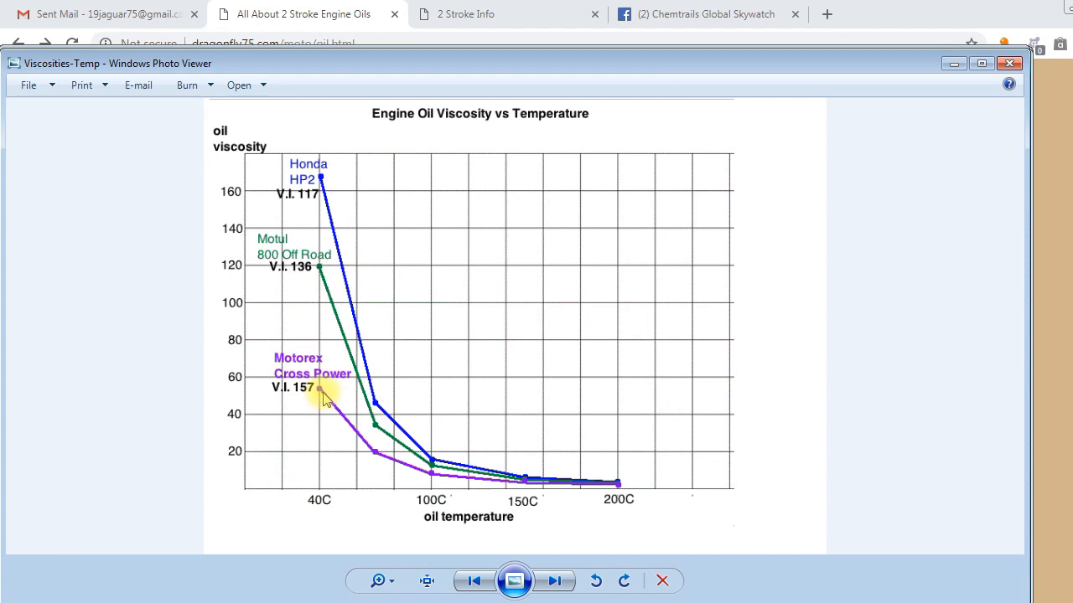
pyautogui.moveTo(322, 439)
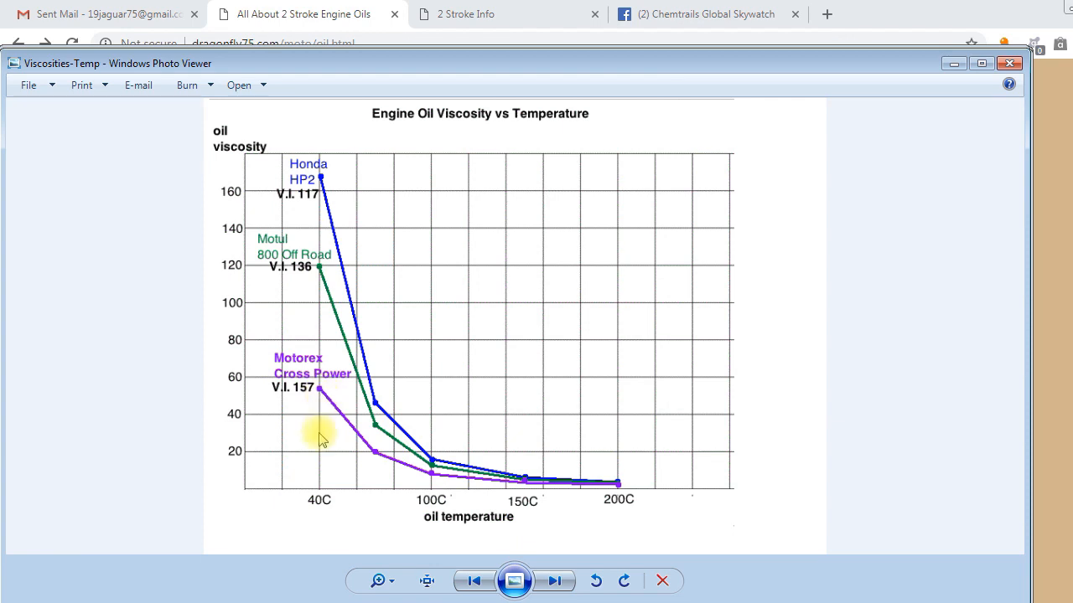
pyautogui.moveTo(306, 561)
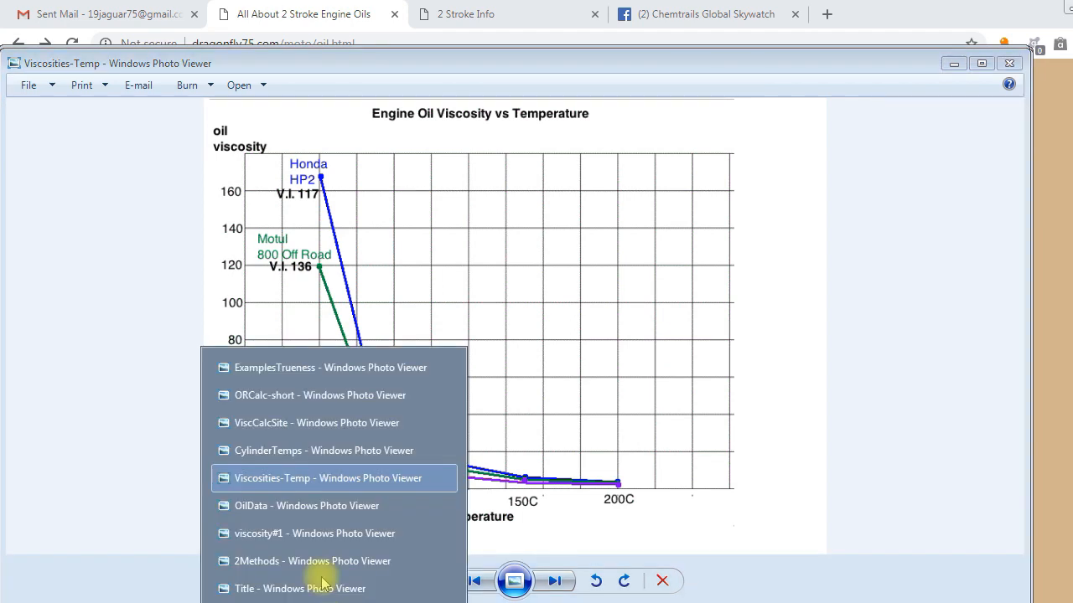
pyautogui.click(323, 450)
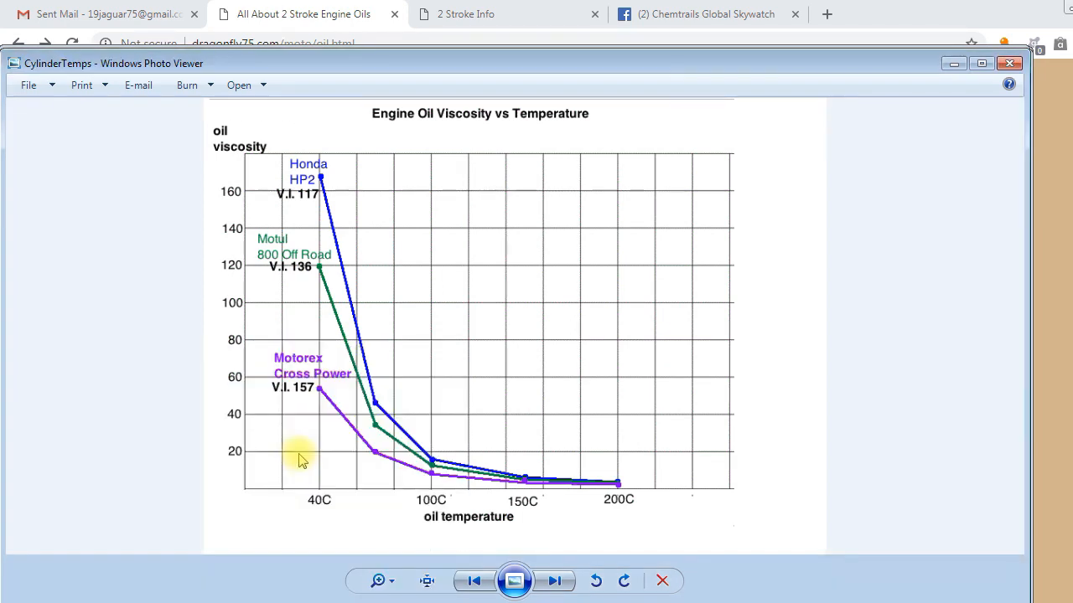
# Step: Show the Upper Cylinder Temperature vs RPM chart and list the open image windows
pyautogui.click(553, 581)
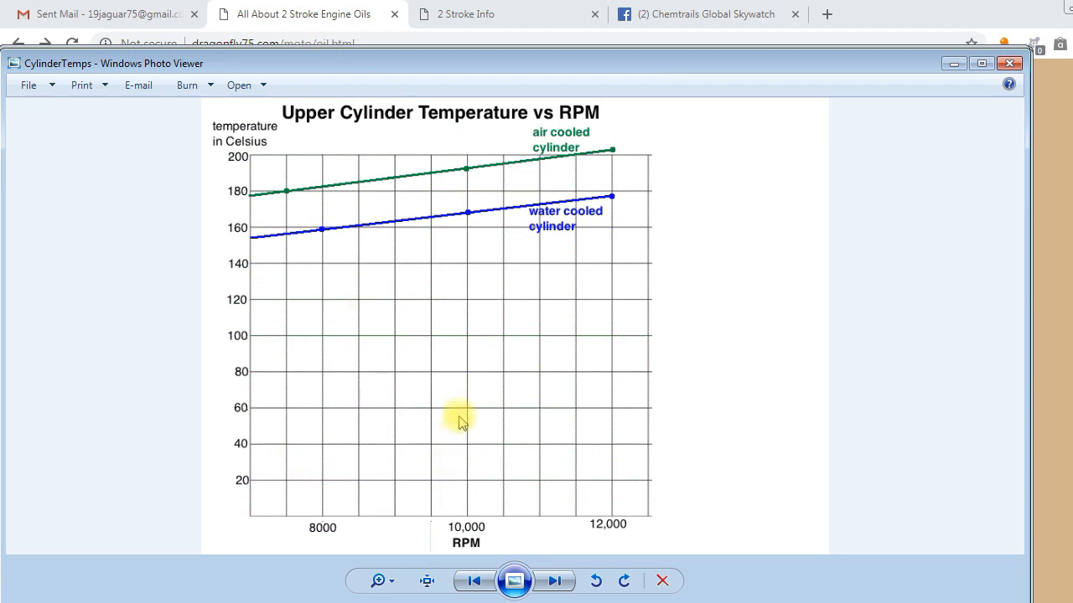
pyautogui.moveTo(319, 264)
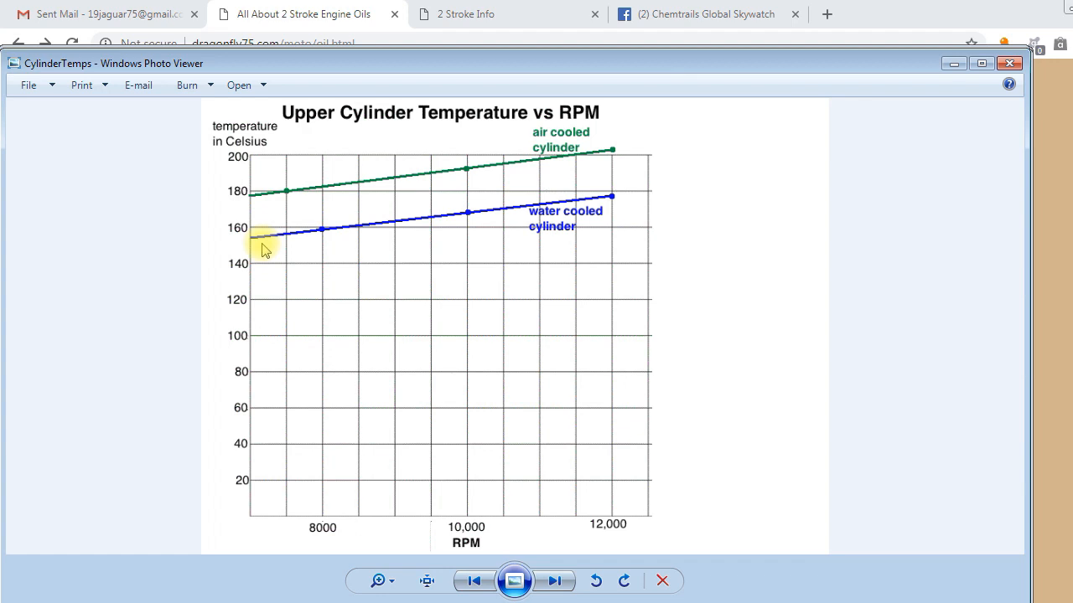
pyautogui.moveTo(607, 226)
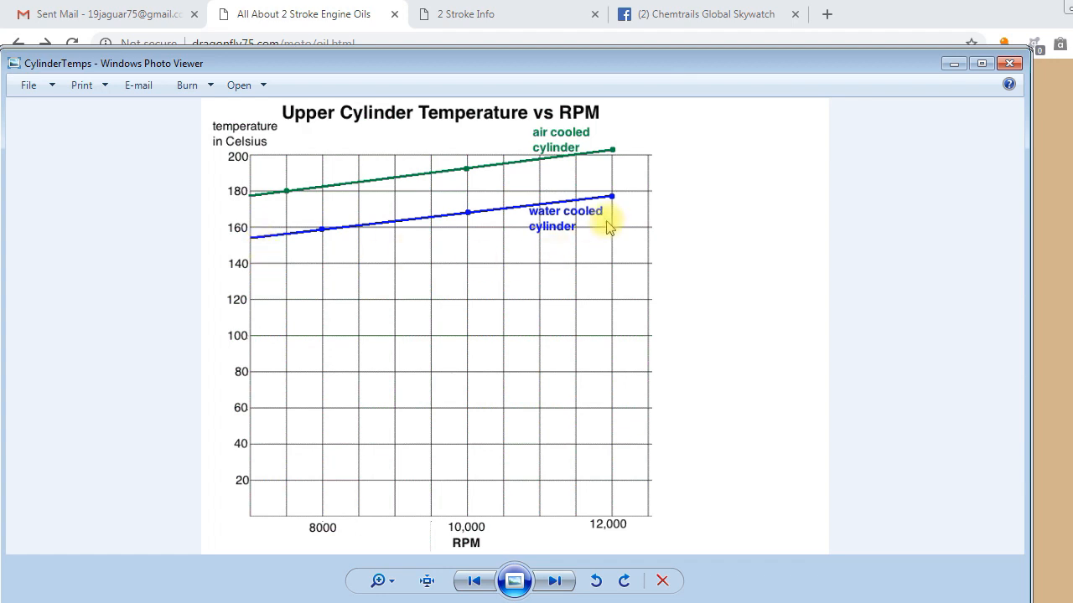
pyautogui.moveTo(591, 201)
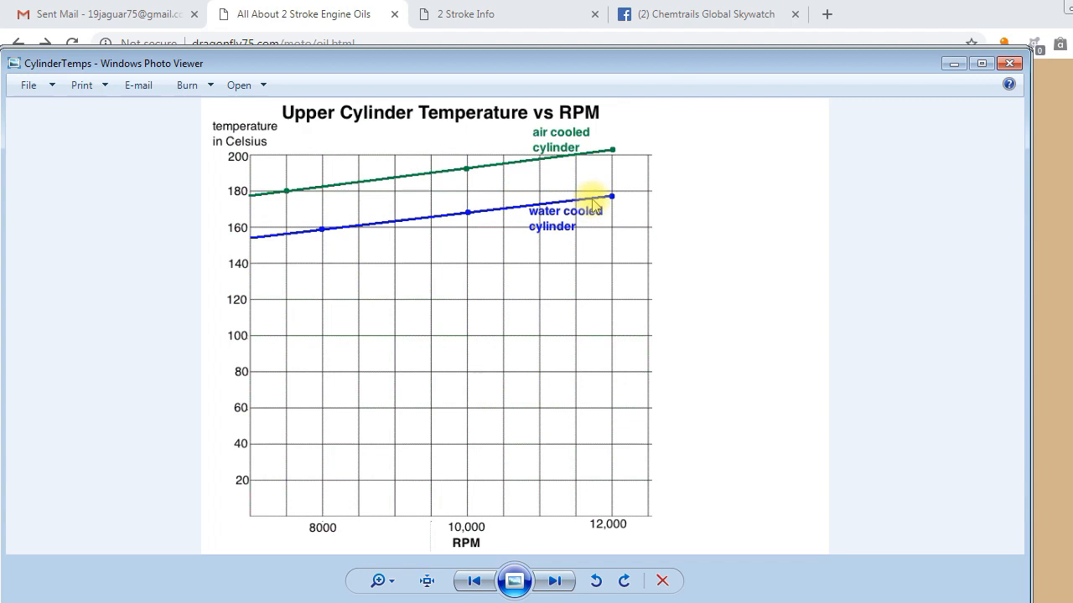
pyautogui.moveTo(599, 149)
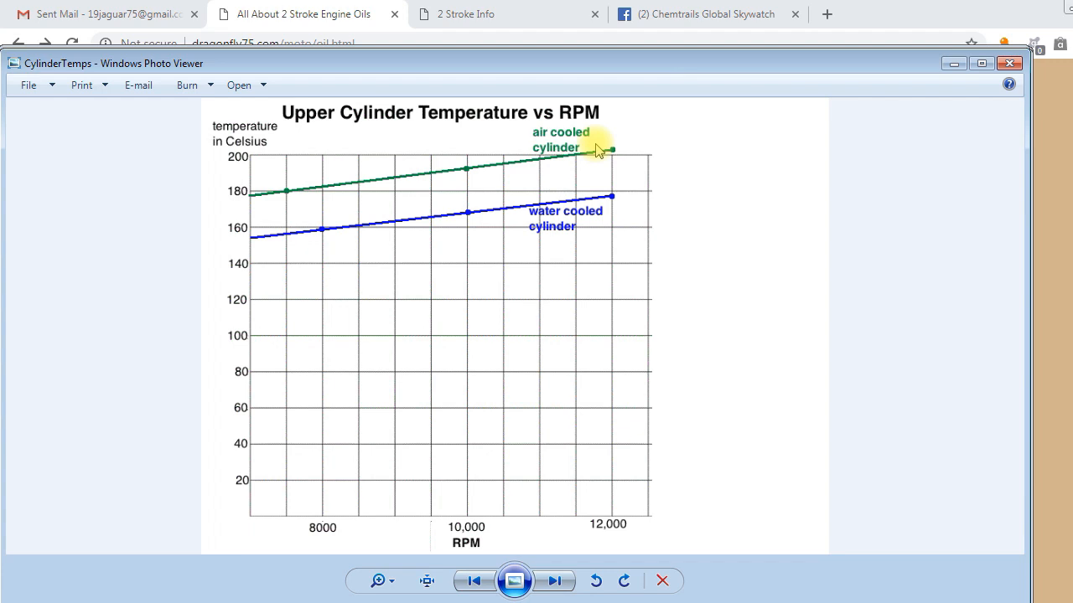
pyautogui.moveTo(259, 207)
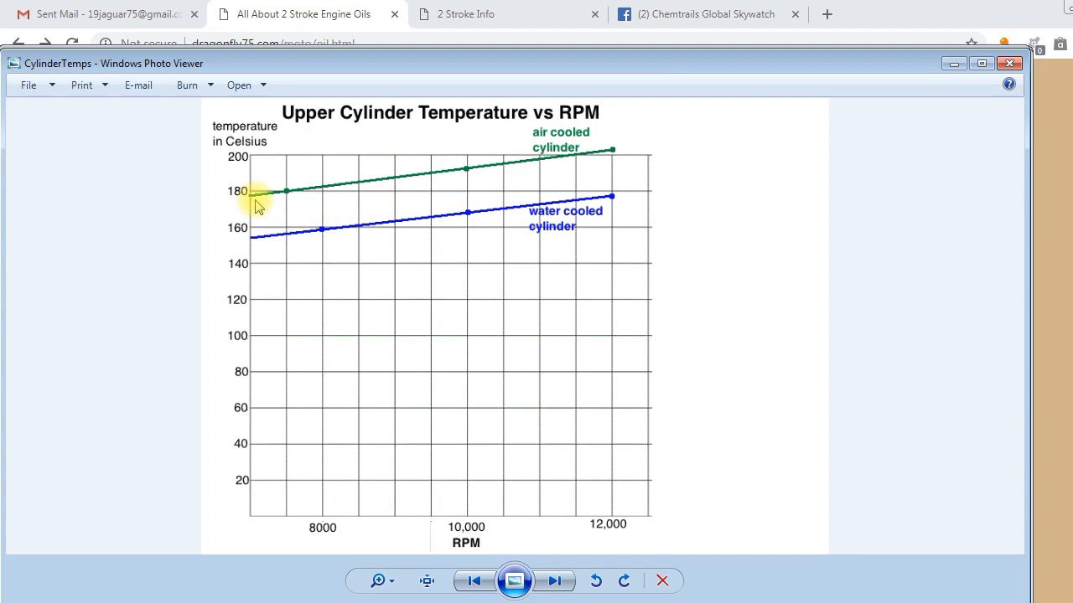
pyautogui.moveTo(335, 205)
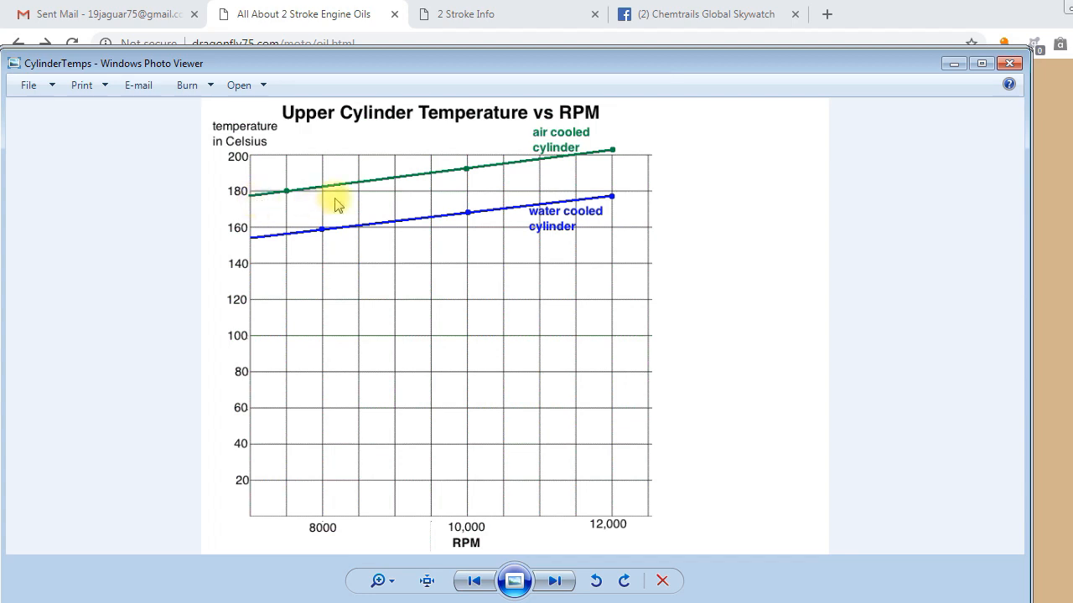
pyautogui.click(513, 580)
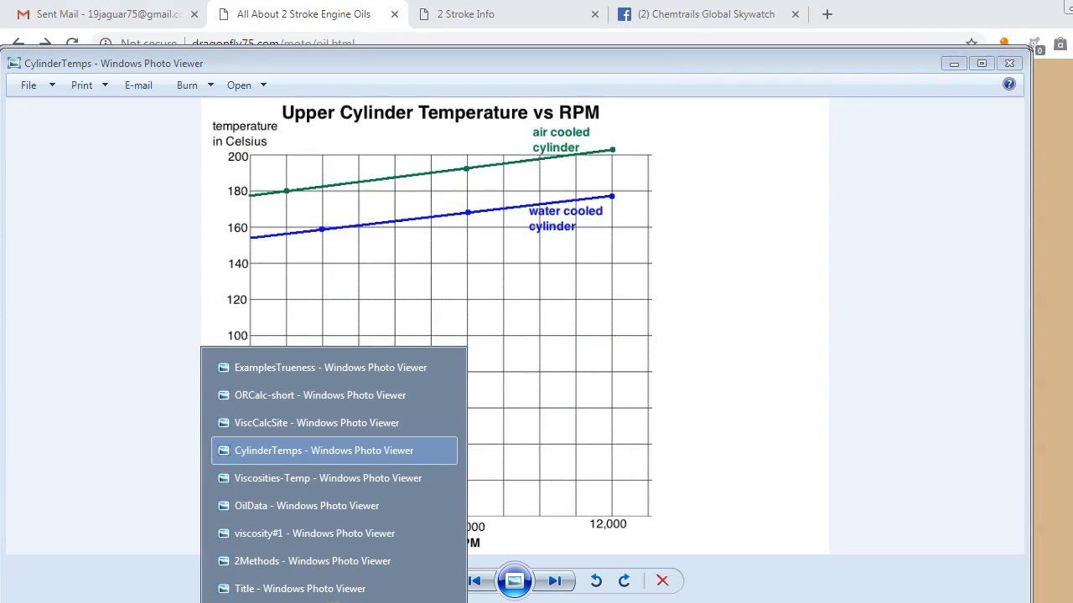
# Step: Switch to ViscCalcSite, back to Viscosities-Temp, then ViscCalcSite again
pyautogui.click(316, 423)
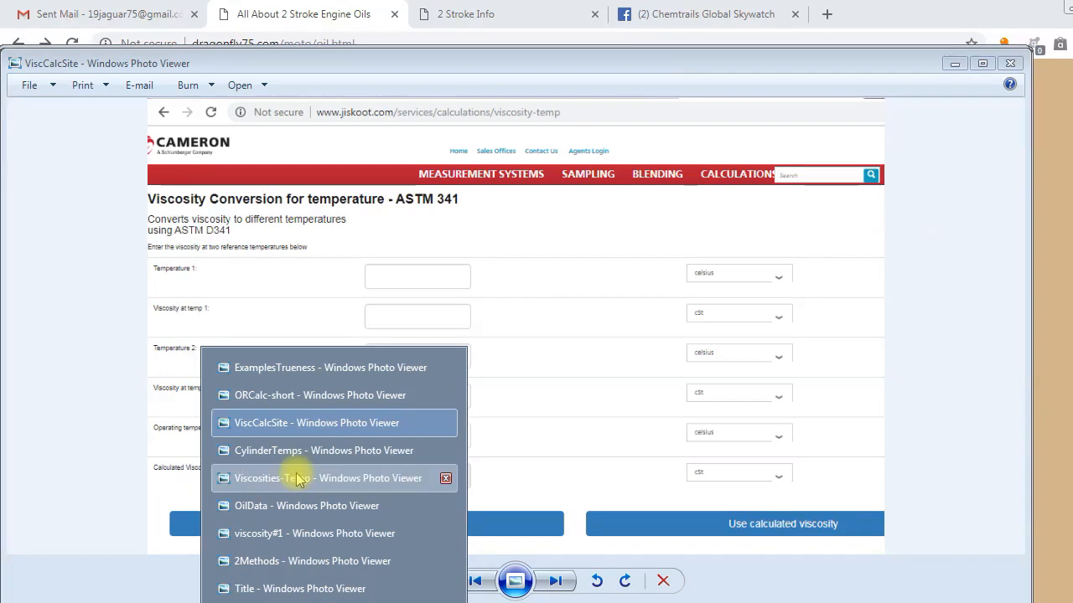
pyautogui.click(327, 477)
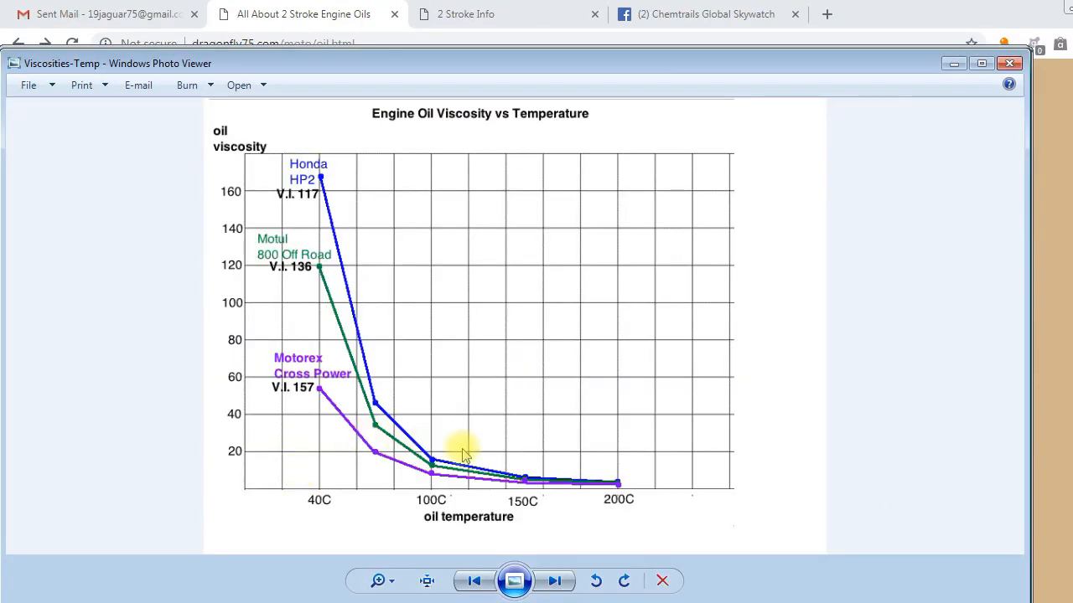
pyautogui.moveTo(356, 310)
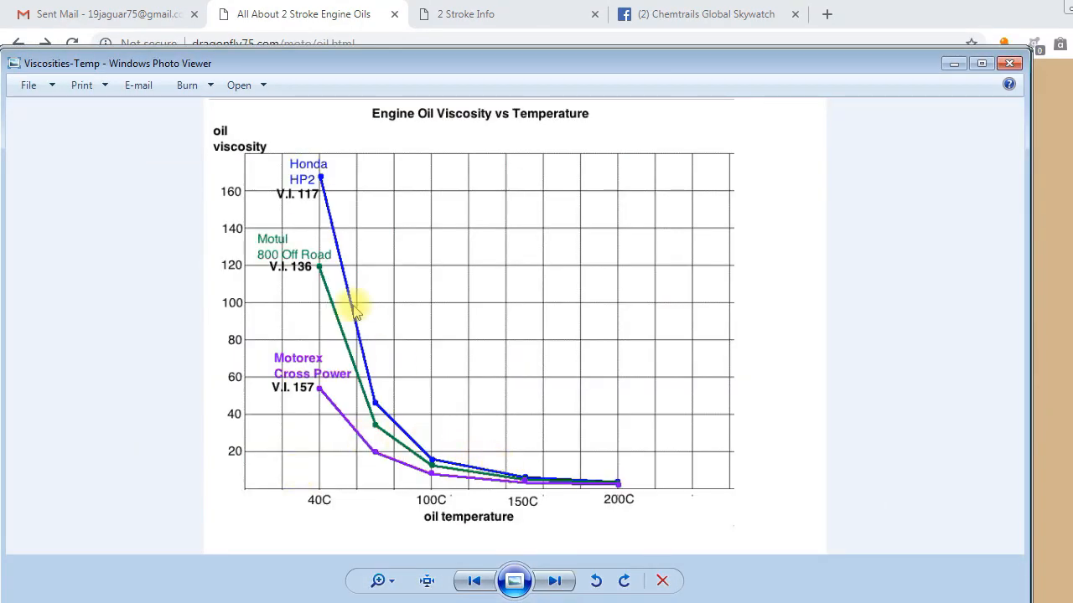
pyautogui.moveTo(474, 440)
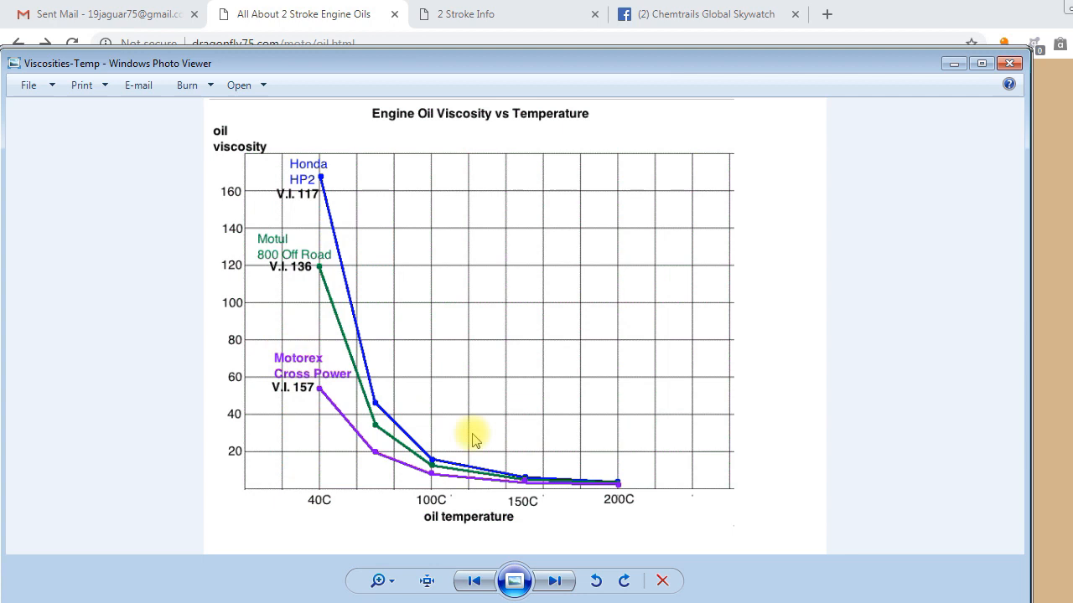
pyautogui.moveTo(608, 474)
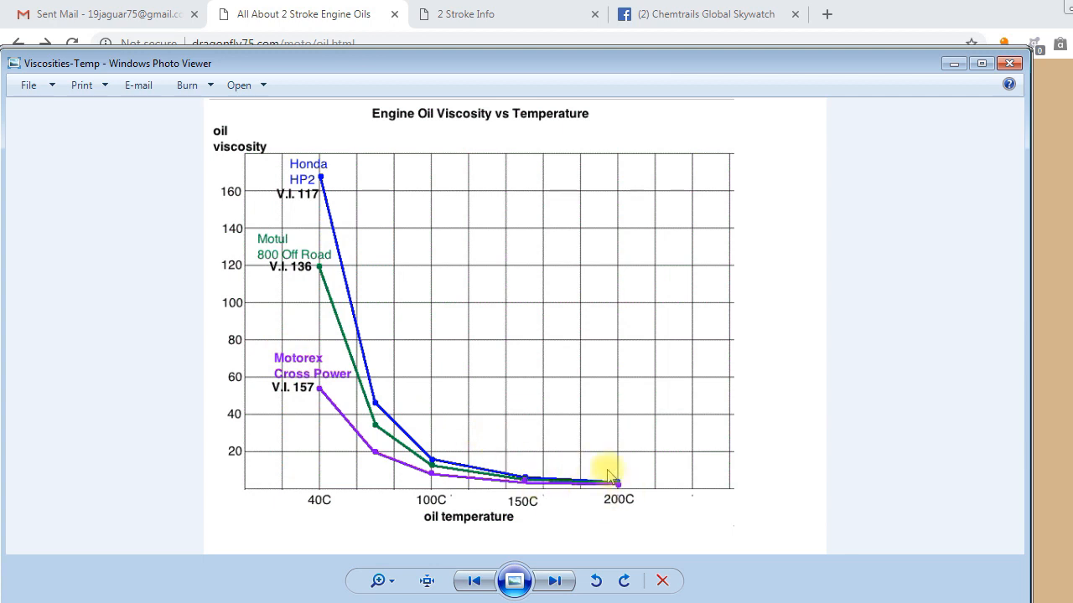
pyautogui.moveTo(574, 482)
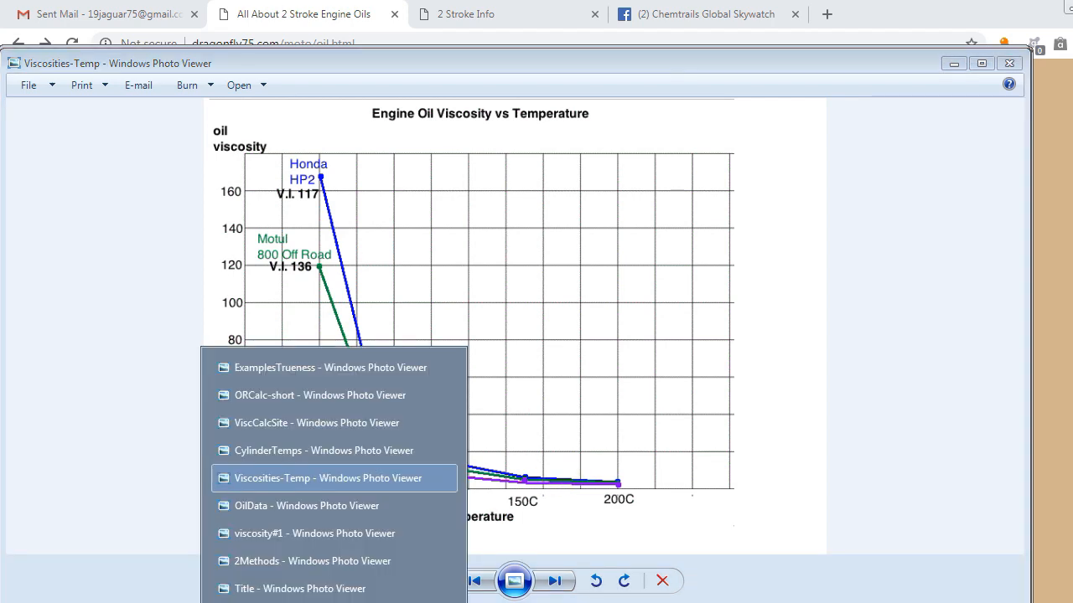
pyautogui.moveTo(308, 455)
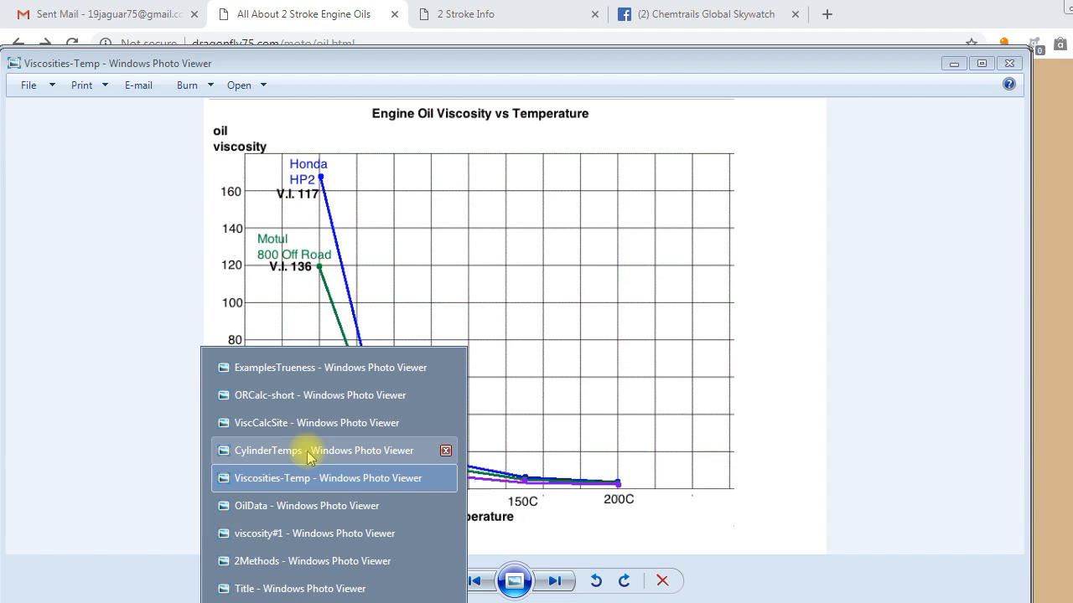
pyautogui.click(316, 422)
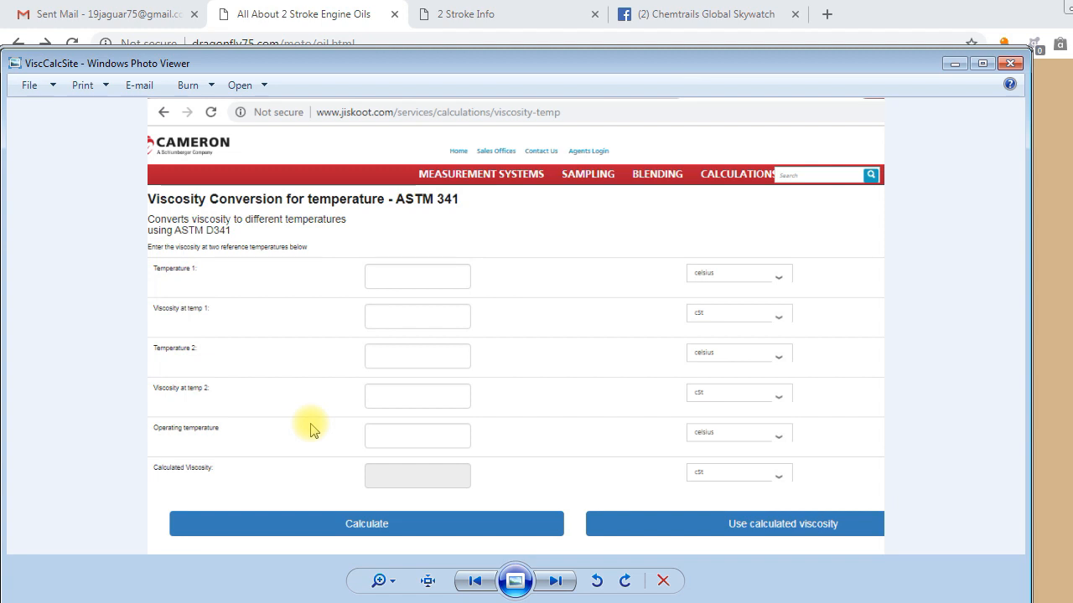
pyautogui.moveTo(523, 124)
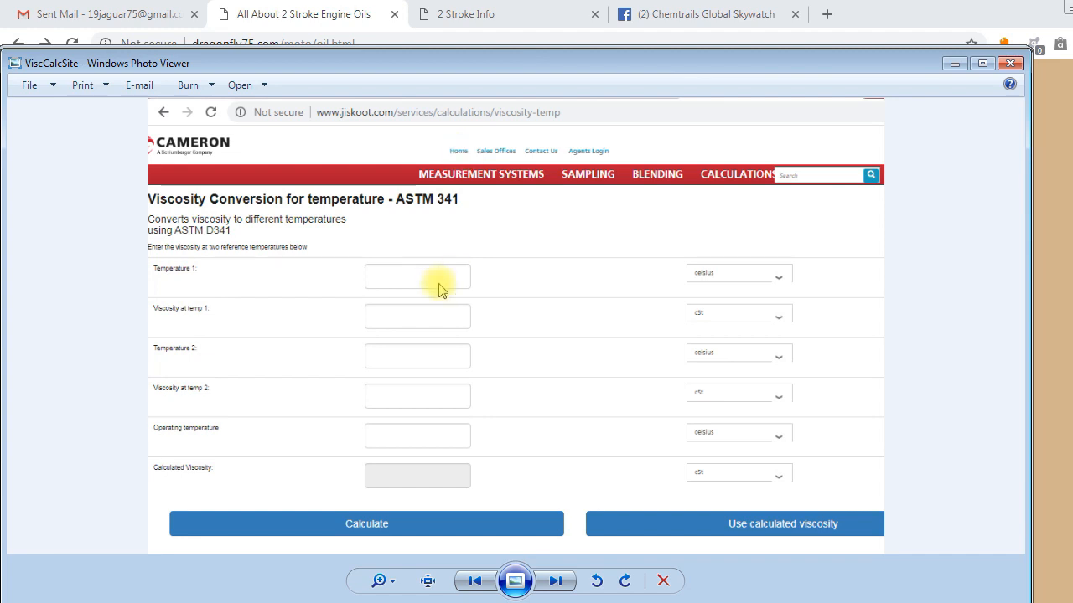
pyautogui.moveTo(396, 325)
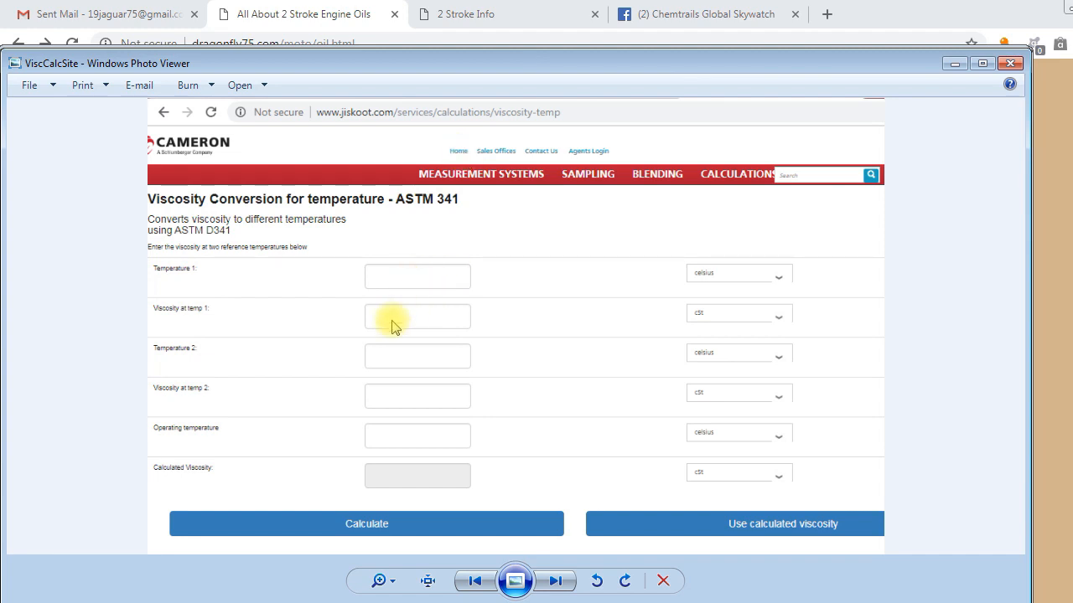
pyautogui.moveTo(429, 350)
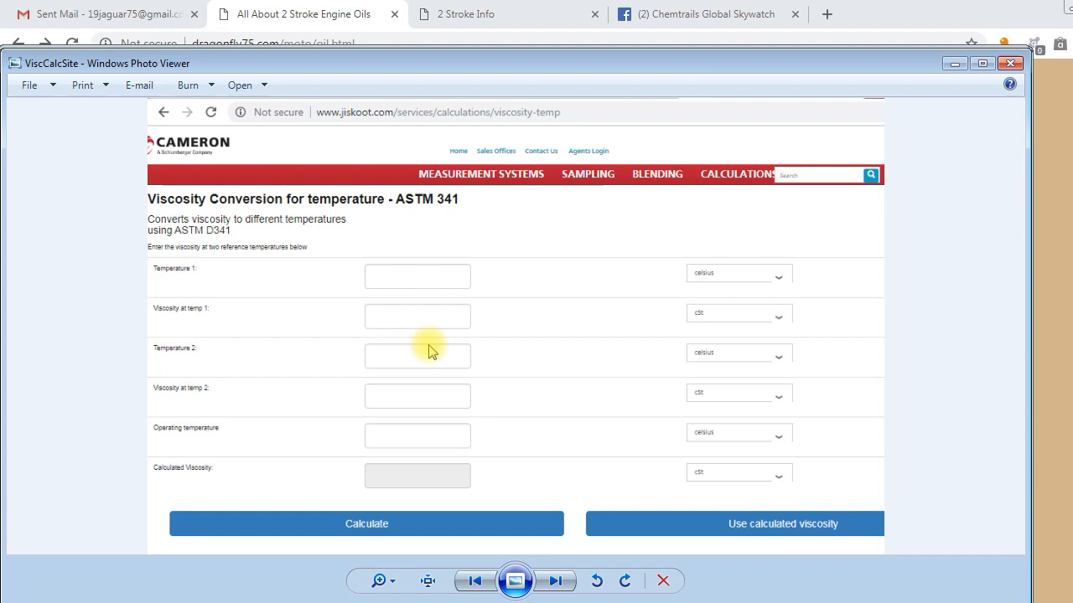
pyautogui.moveTo(399, 395)
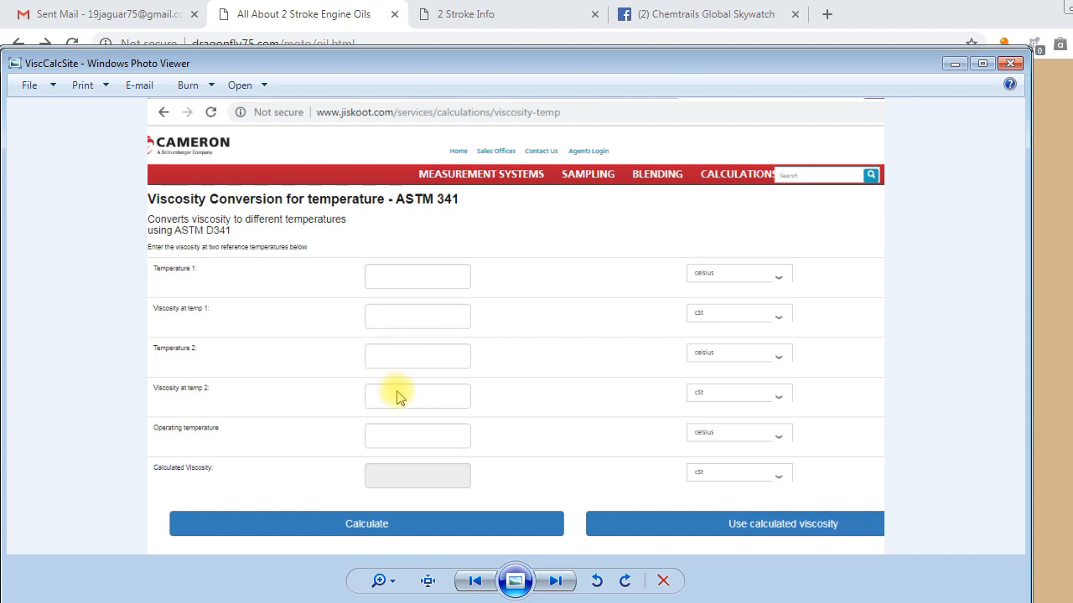
pyautogui.moveTo(394, 437)
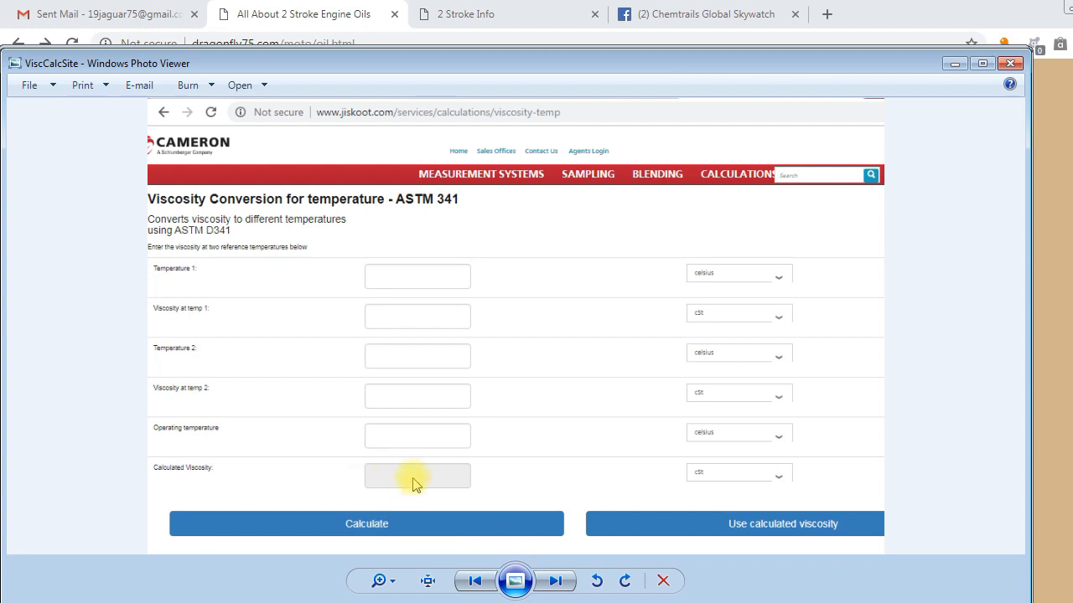
pyautogui.moveTo(399, 433)
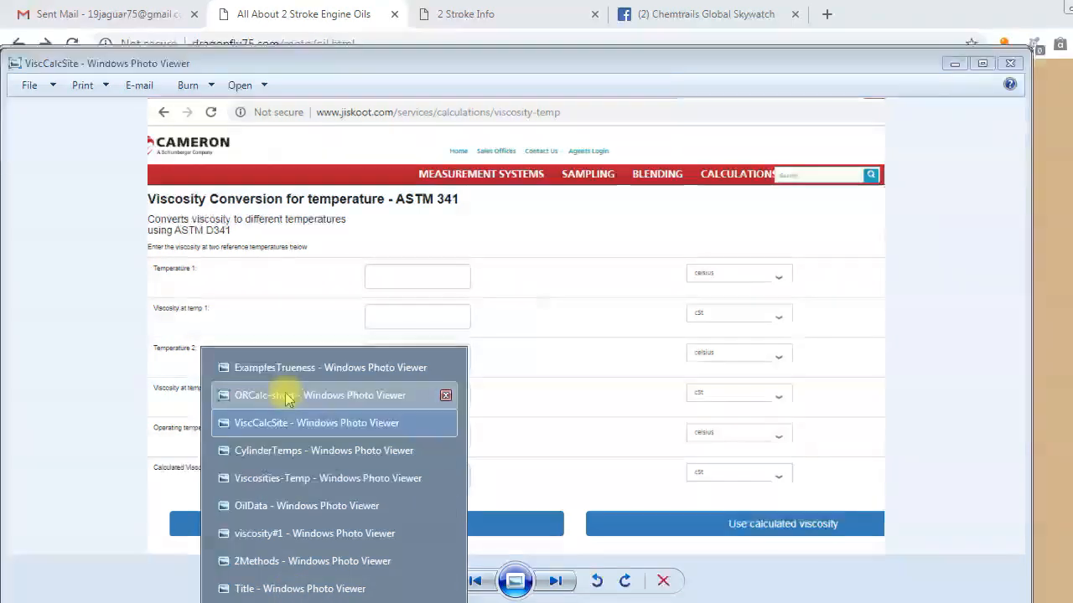
# Step: Switch to the ORCalc-short window showing the Oil Ratio Calculator v3 spreadsheet
pyautogui.click(319, 395)
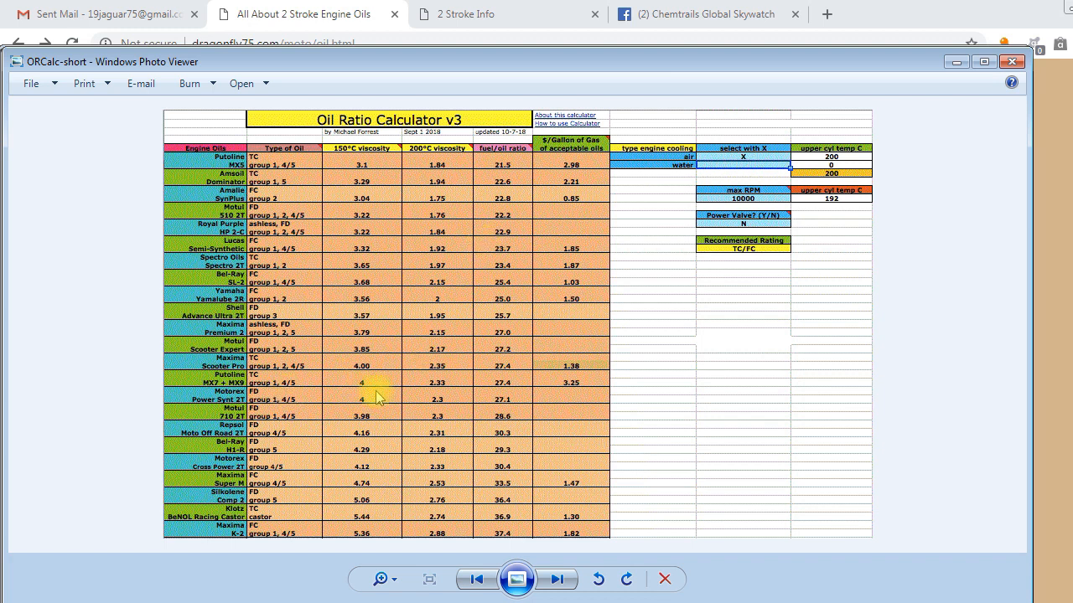
pyautogui.moveTo(593, 310)
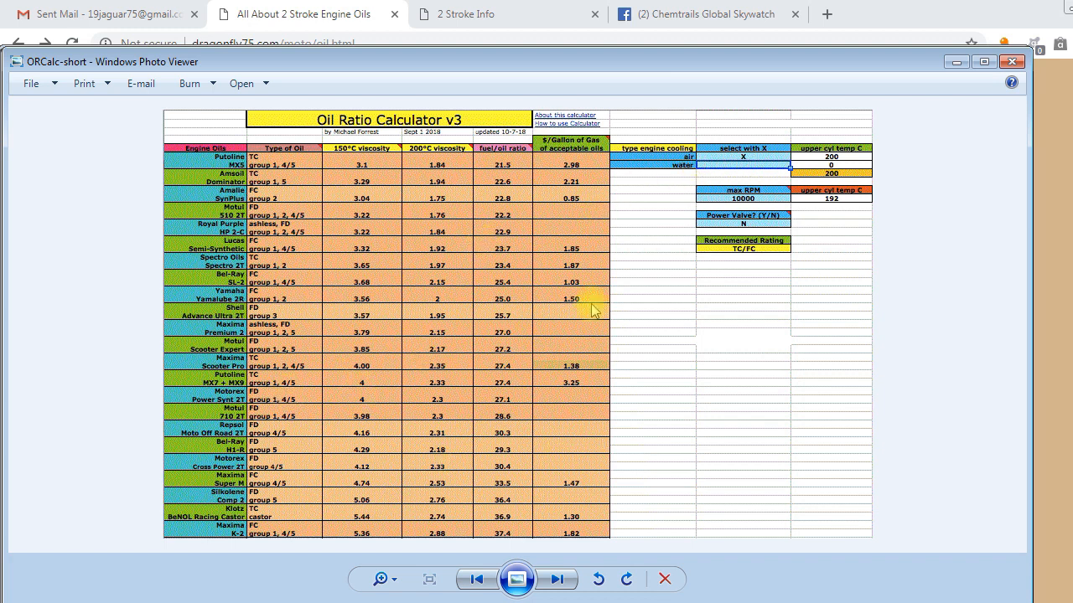
pyautogui.moveTo(403, 561)
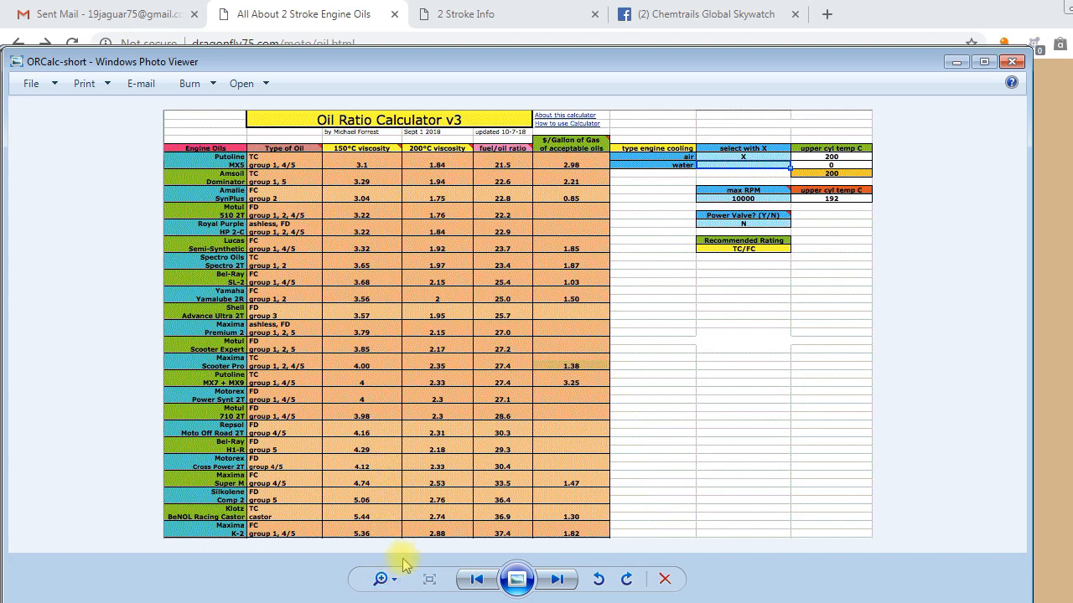
pyautogui.moveTo(423, 578)
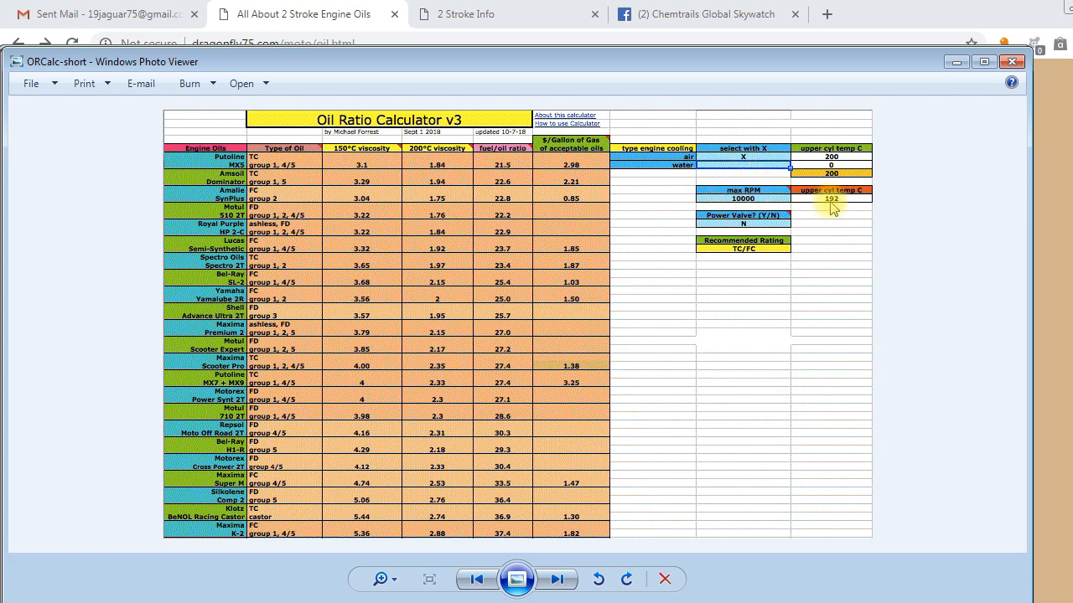
pyautogui.moveTo(834, 211)
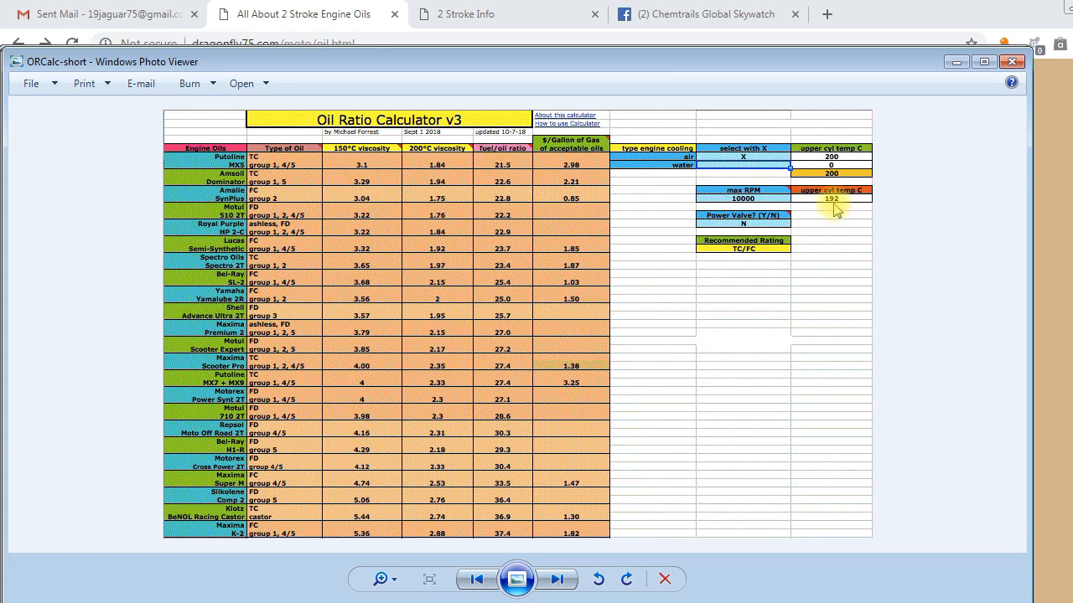
pyautogui.moveTo(620, 207)
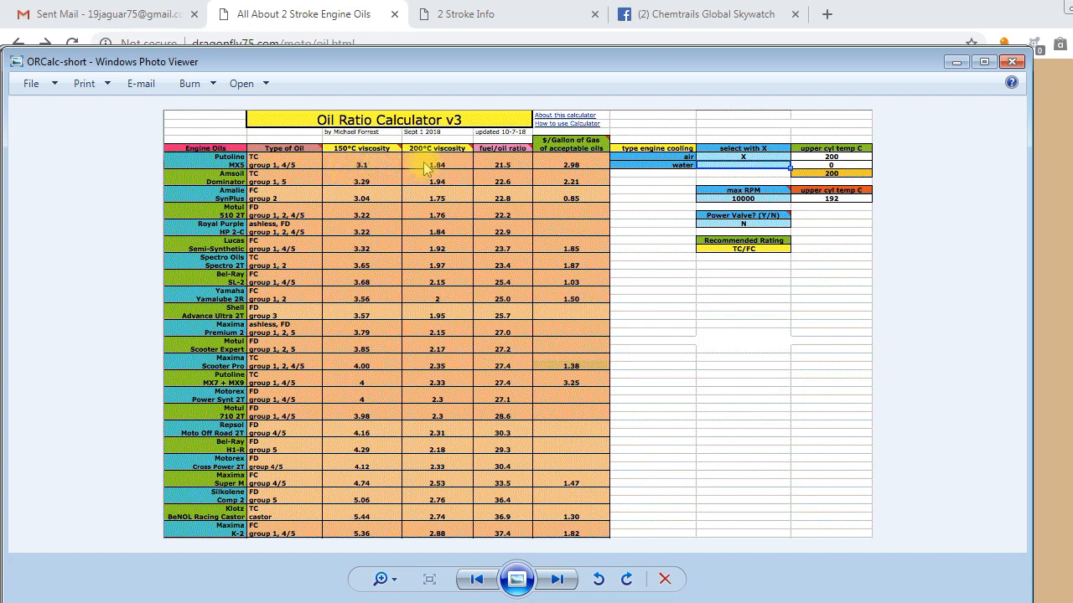
pyautogui.moveTo(419, 172)
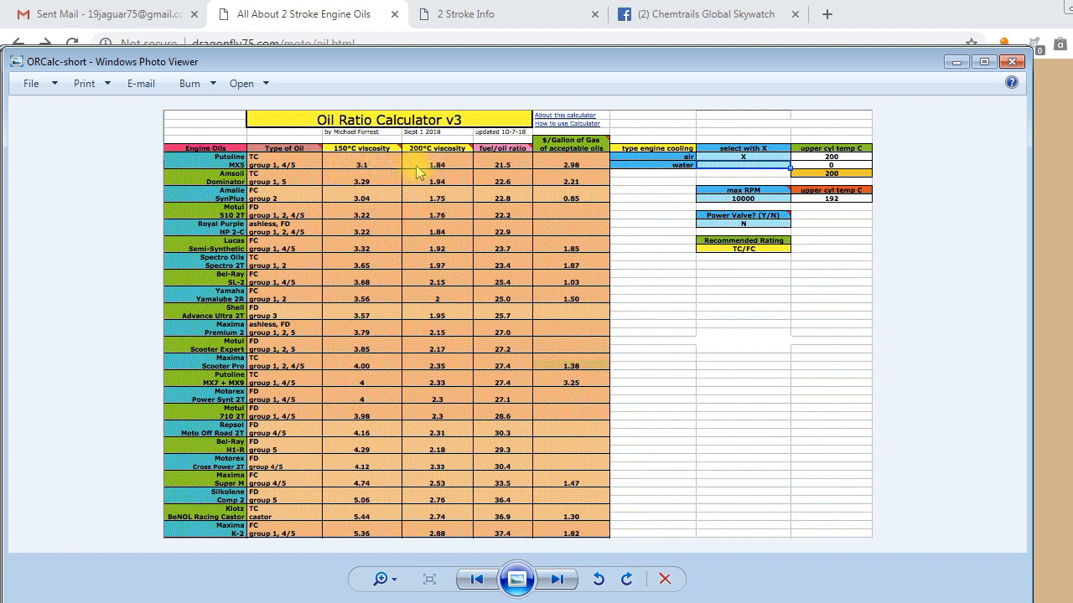
pyautogui.moveTo(838, 205)
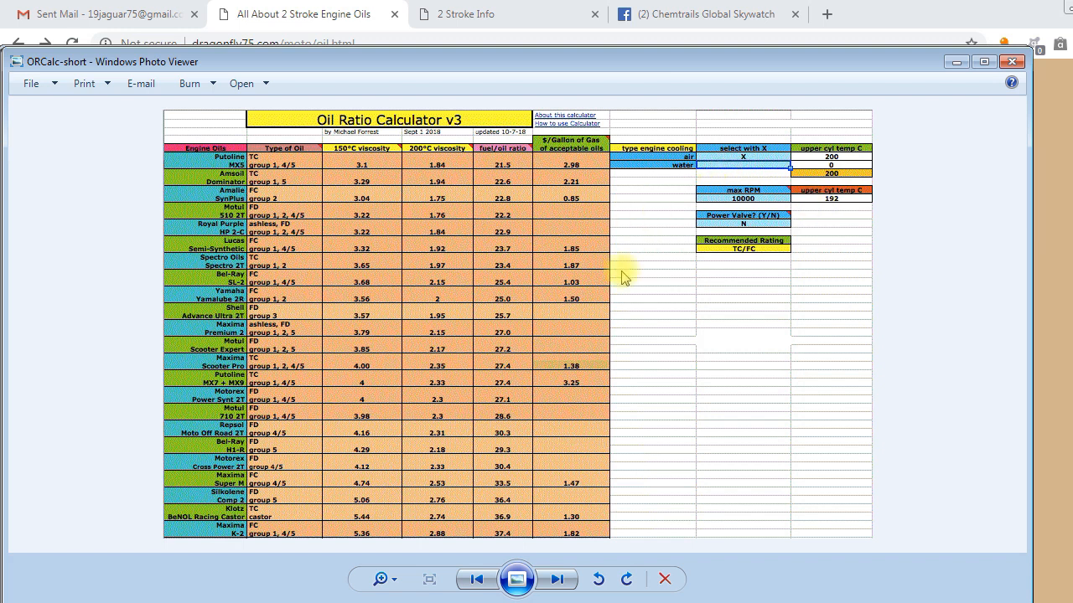
pyautogui.moveTo(632, 345)
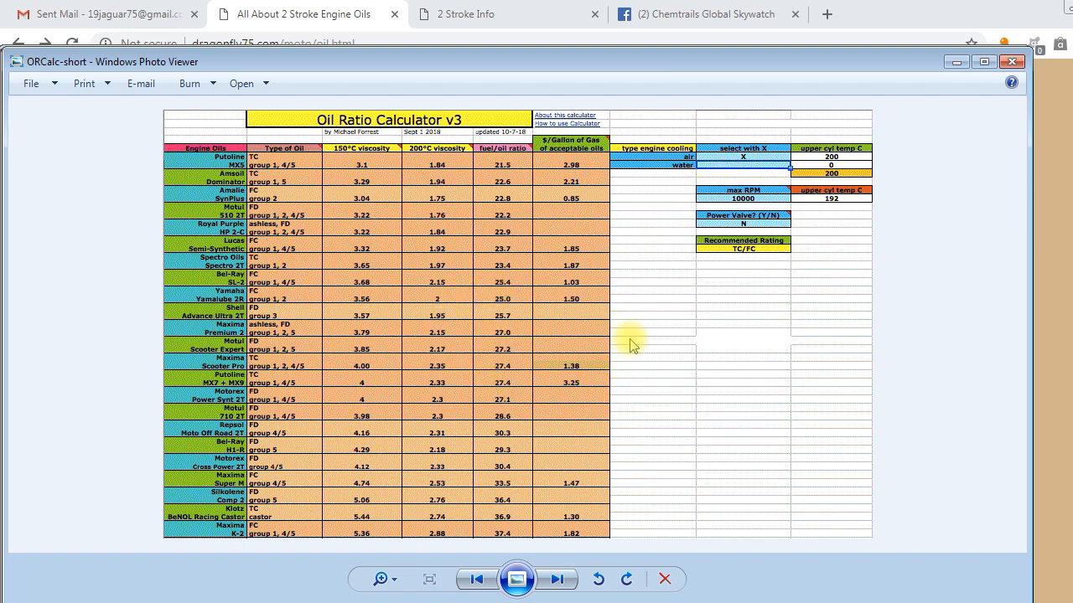
pyautogui.moveTo(695, 349)
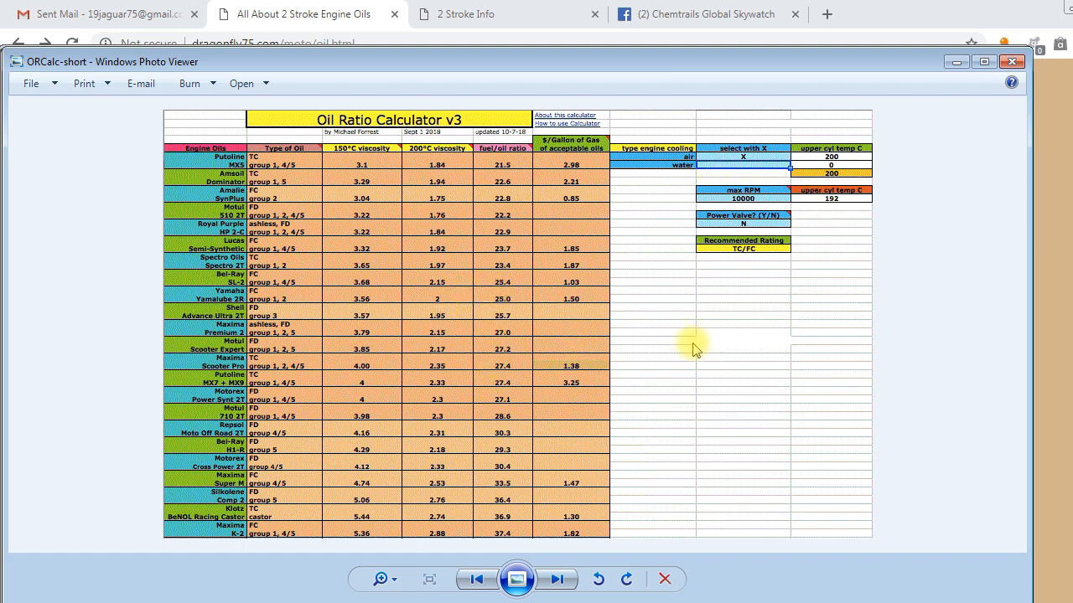
pyautogui.moveTo(687, 347)
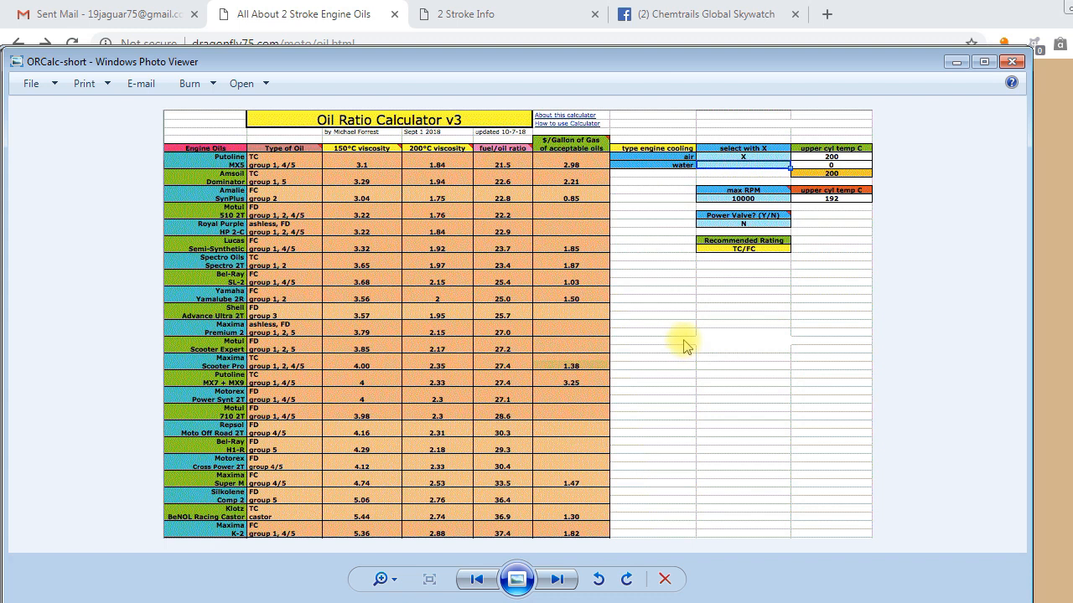
pyautogui.moveTo(666, 458)
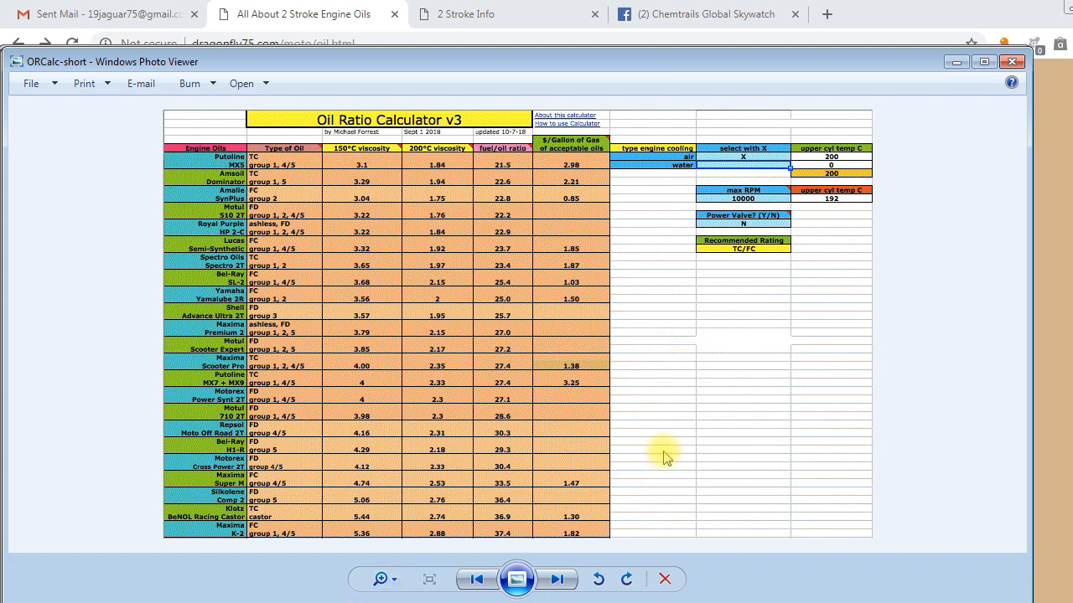
pyautogui.moveTo(670, 455)
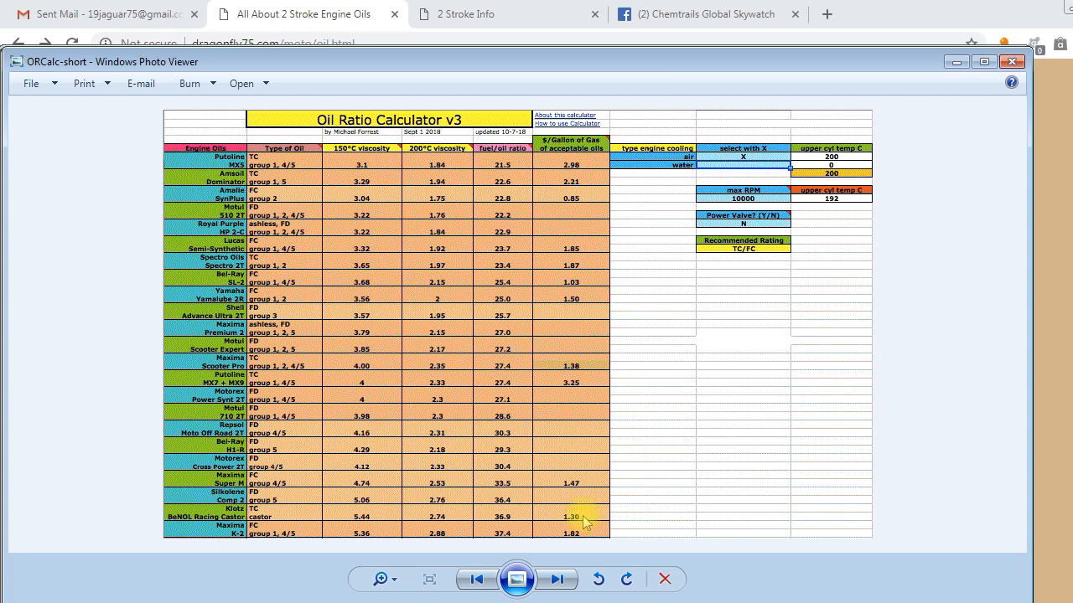
pyautogui.click(517, 579)
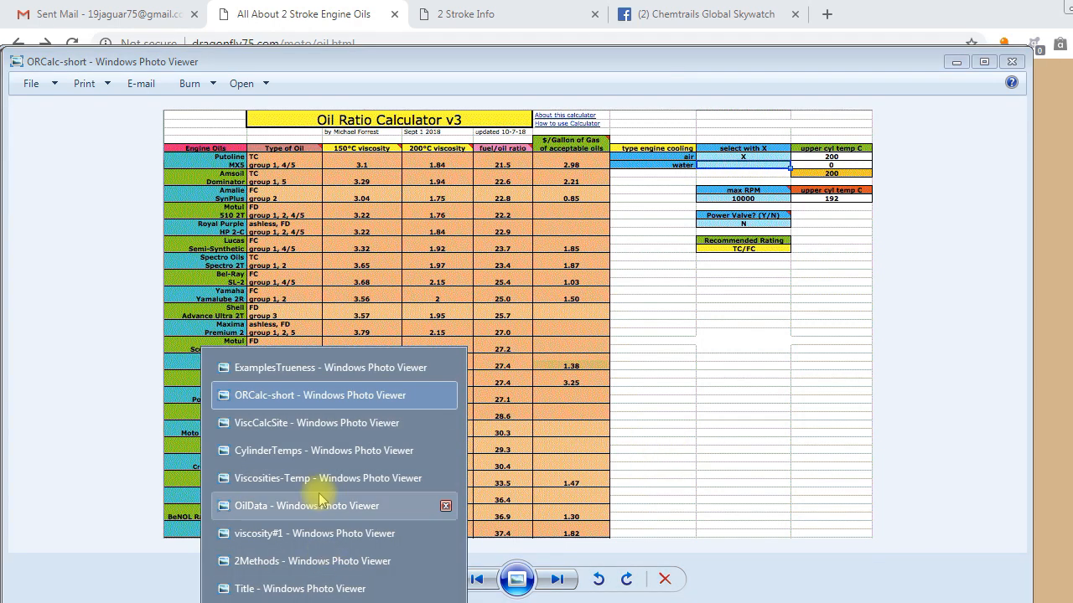
pyautogui.click(329, 367)
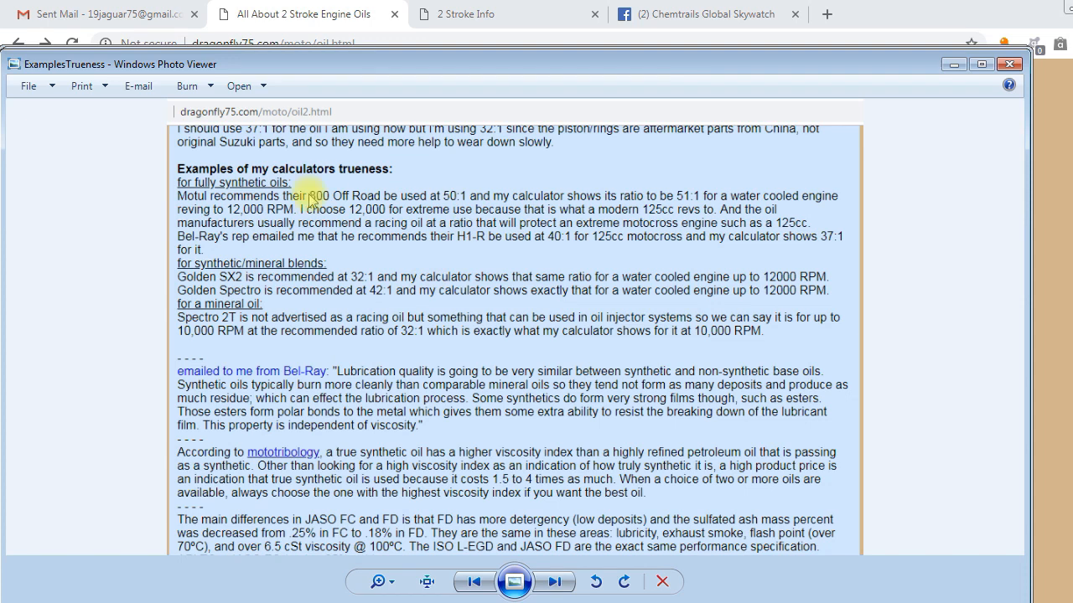
pyautogui.moveTo(335, 276)
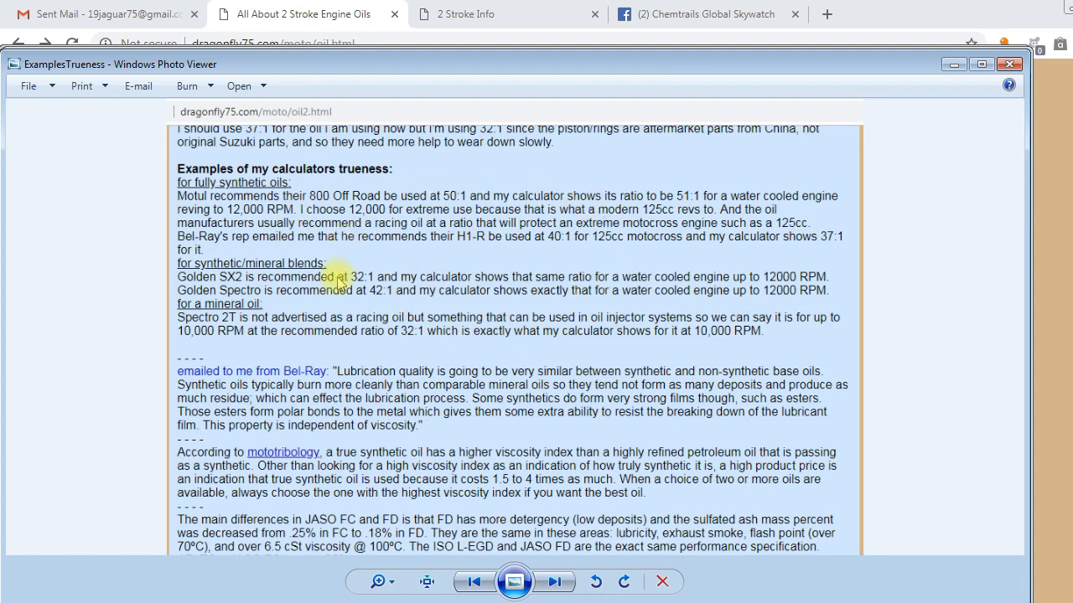
pyautogui.moveTo(507, 356)
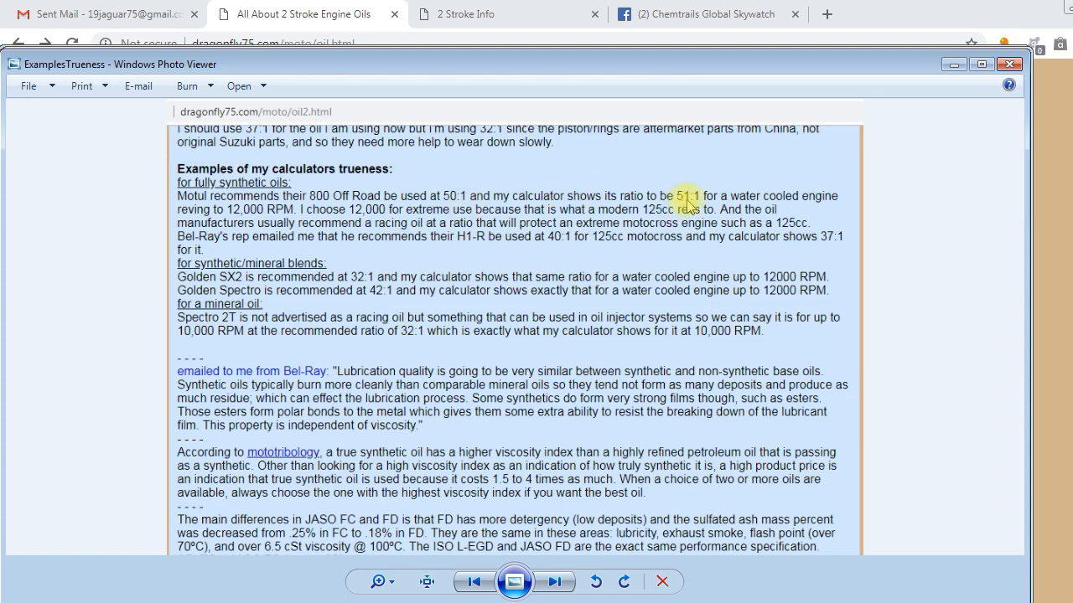
pyautogui.moveTo(289, 289)
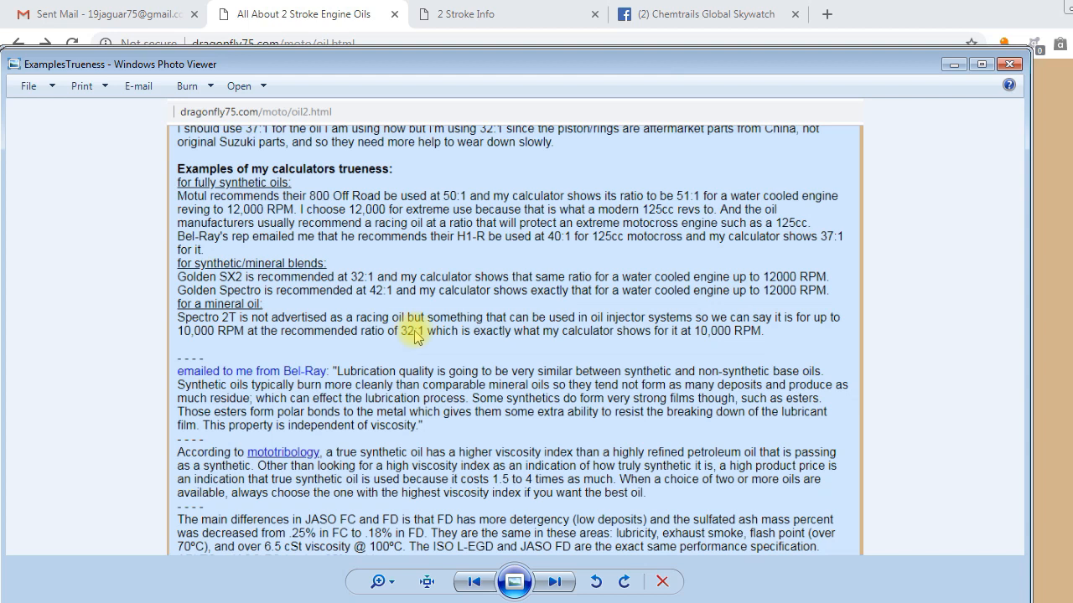
pyautogui.moveTo(419, 337)
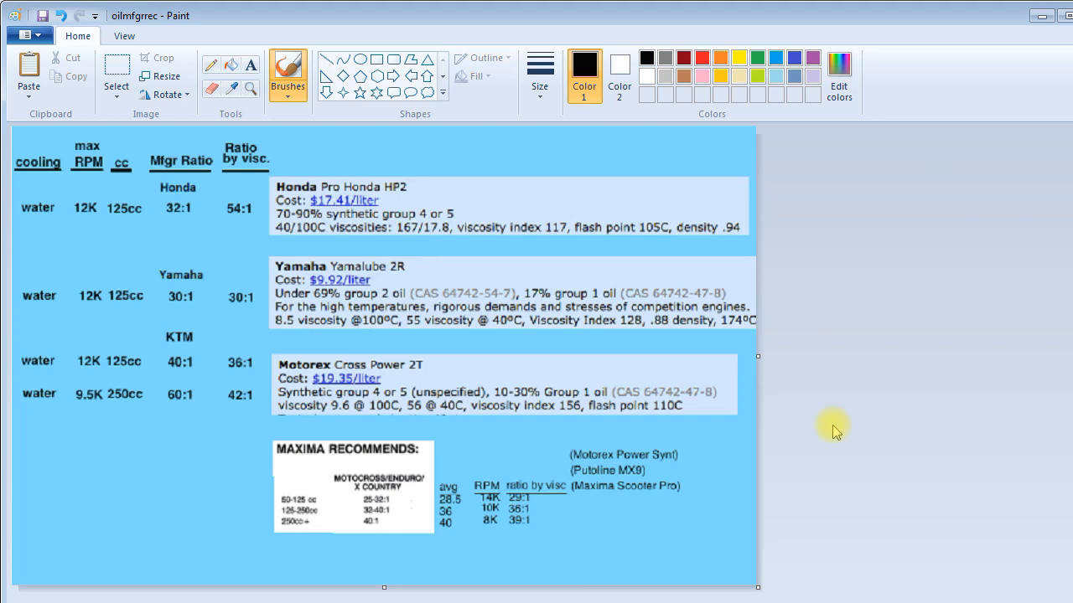
pyautogui.moveTo(216, 277)
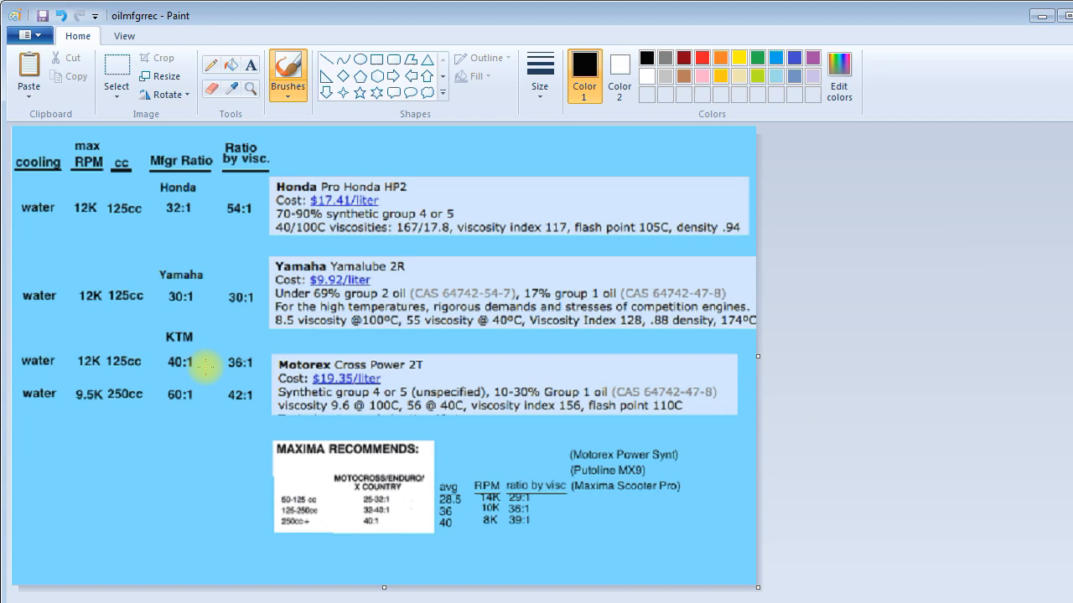
pyautogui.moveTo(214, 384)
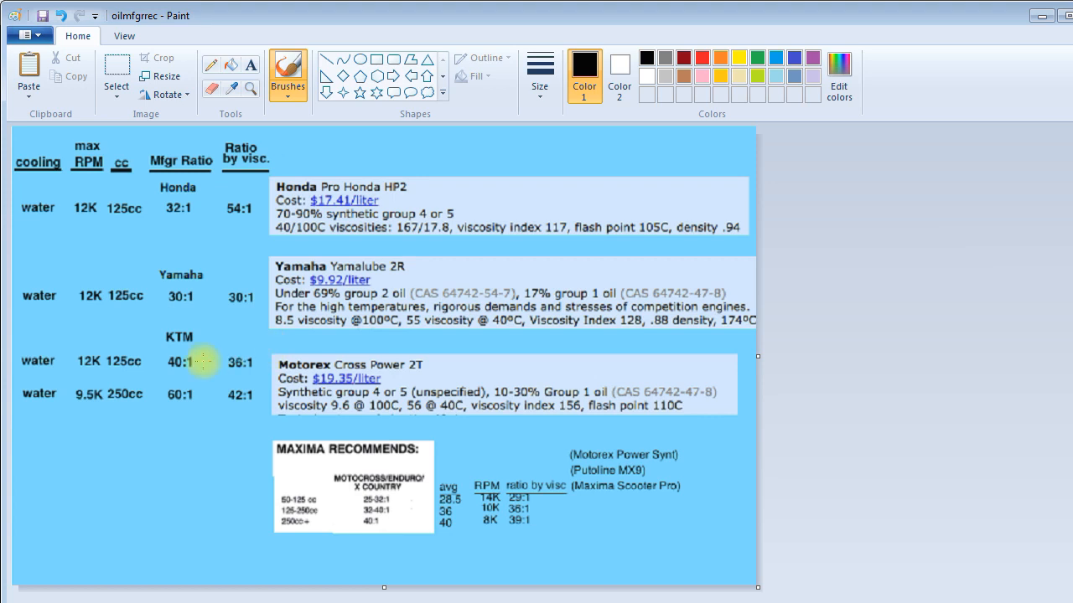
pyautogui.moveTo(205, 408)
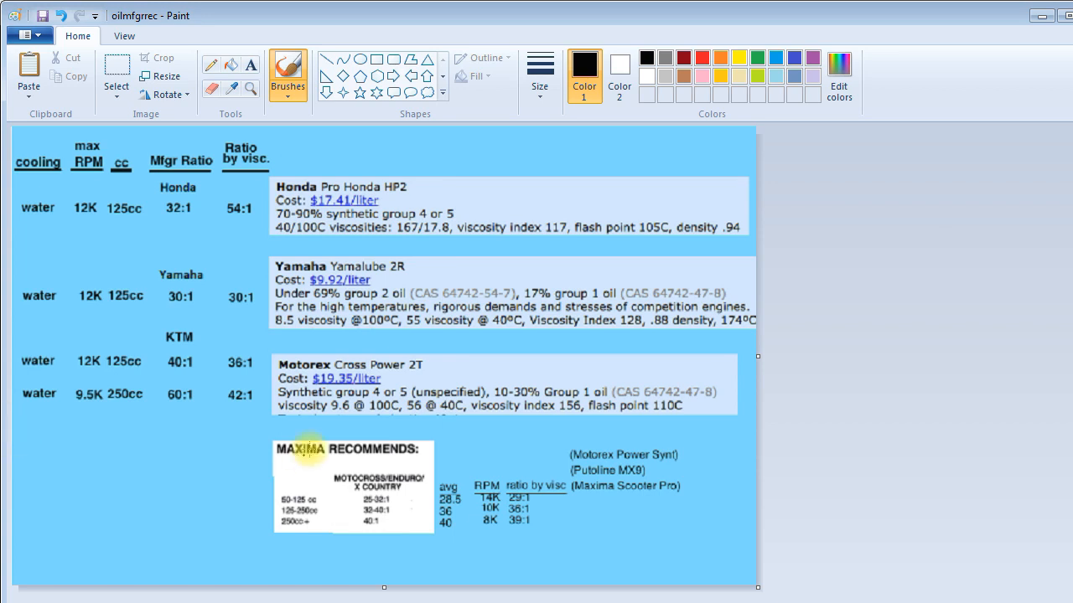
pyautogui.moveTo(599, 416)
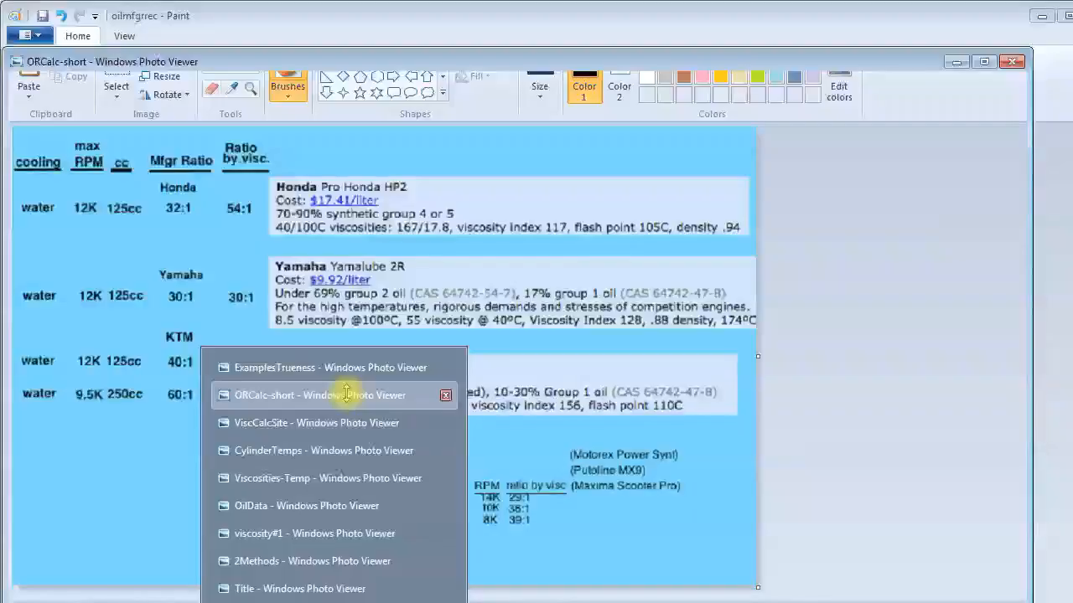
# Step: Bring the ORCalc-short window back to the front
pyautogui.click(318, 394)
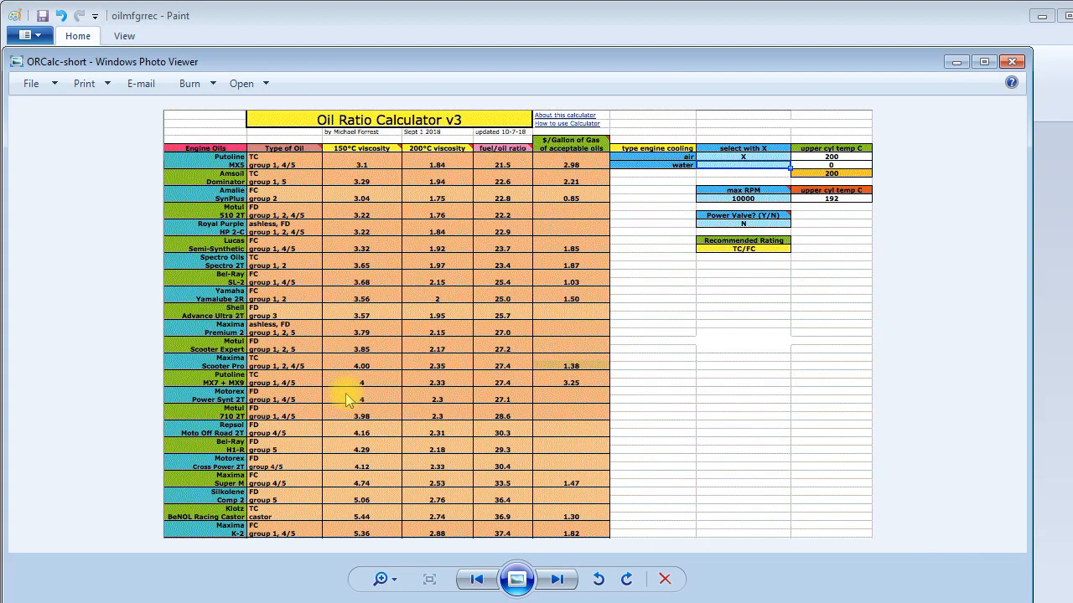
pyautogui.moveTo(658, 276)
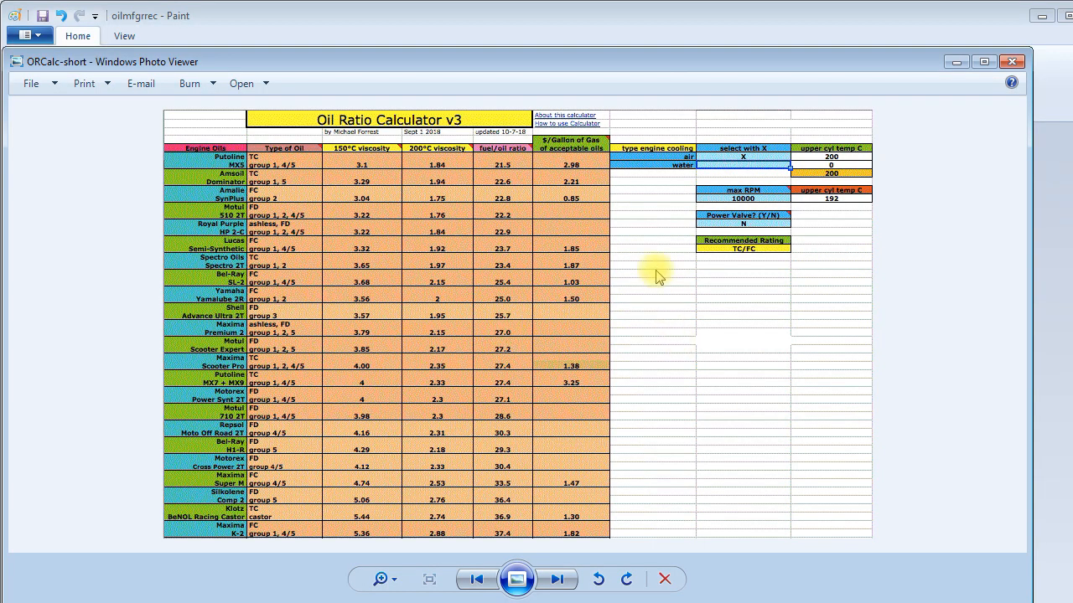
pyautogui.moveTo(652, 264)
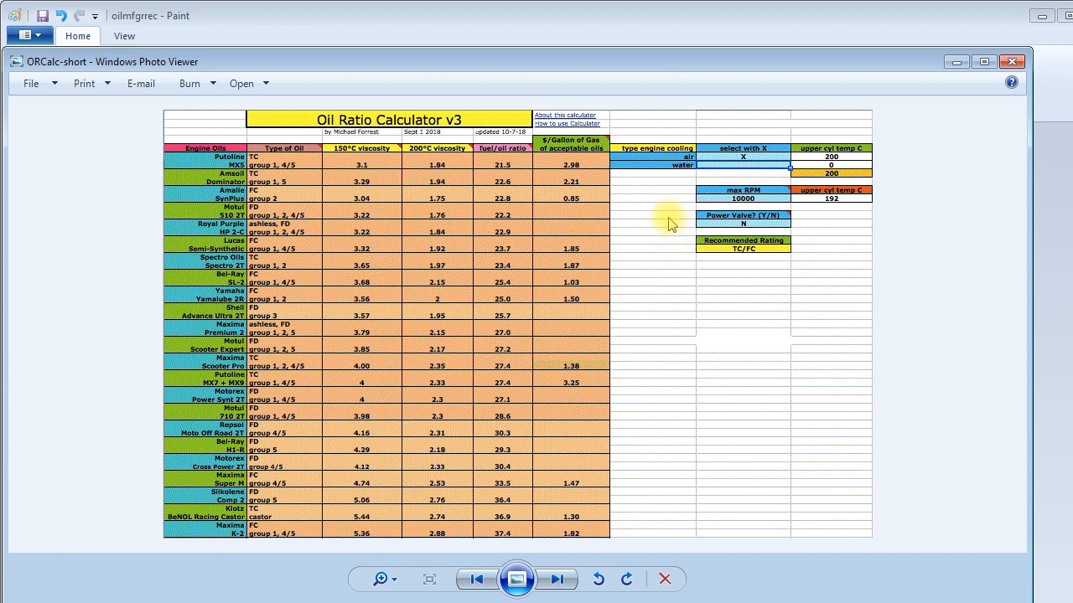
pyautogui.moveTo(809, 212)
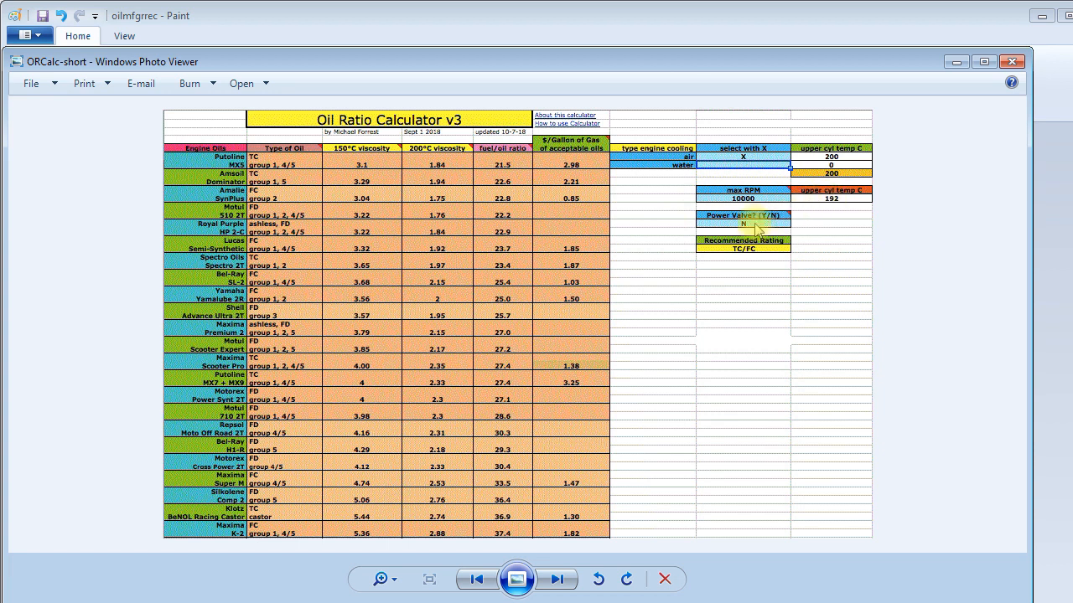
pyautogui.moveTo(683, 233)
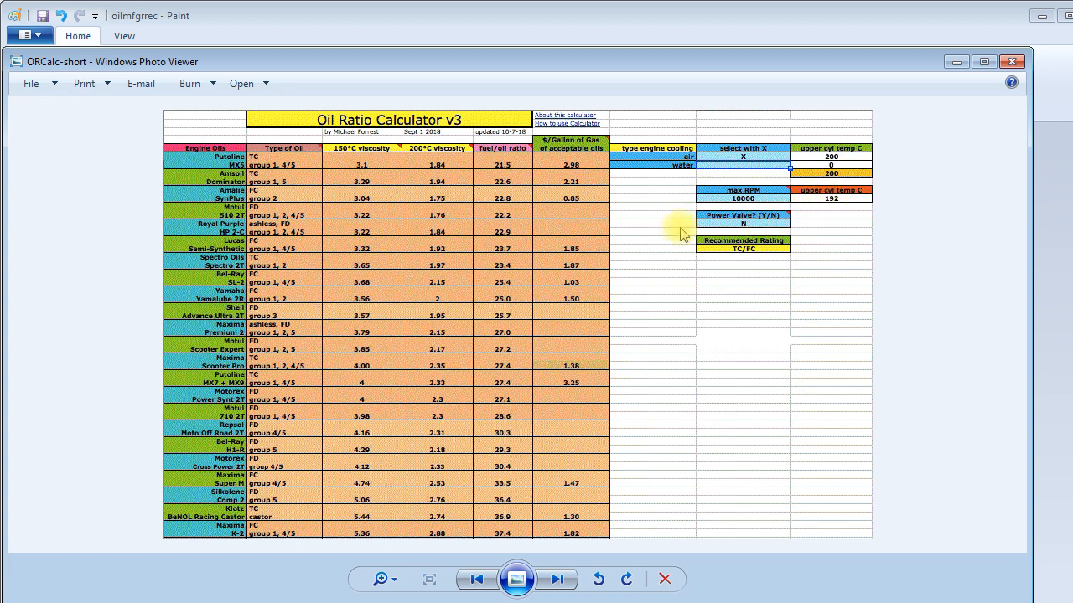
pyautogui.moveTo(563, 228)
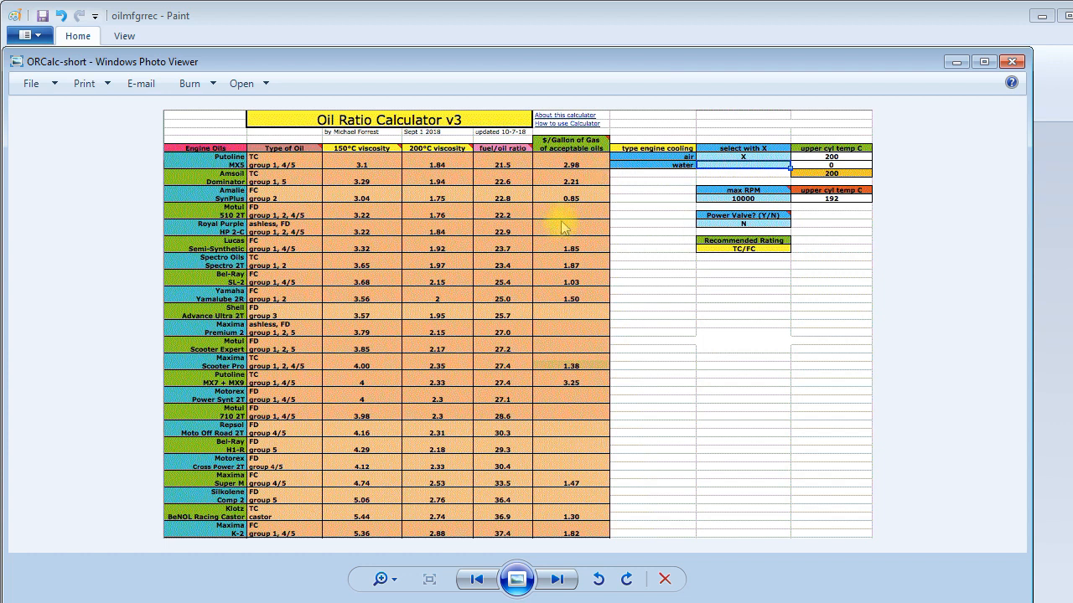
pyautogui.moveTo(581, 219)
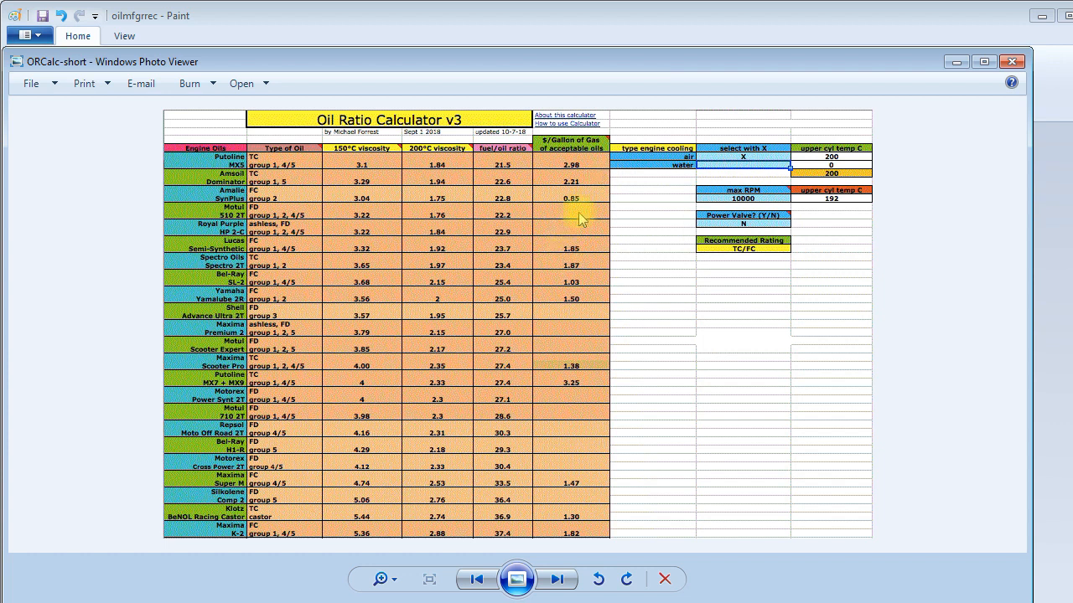
pyautogui.moveTo(587, 189)
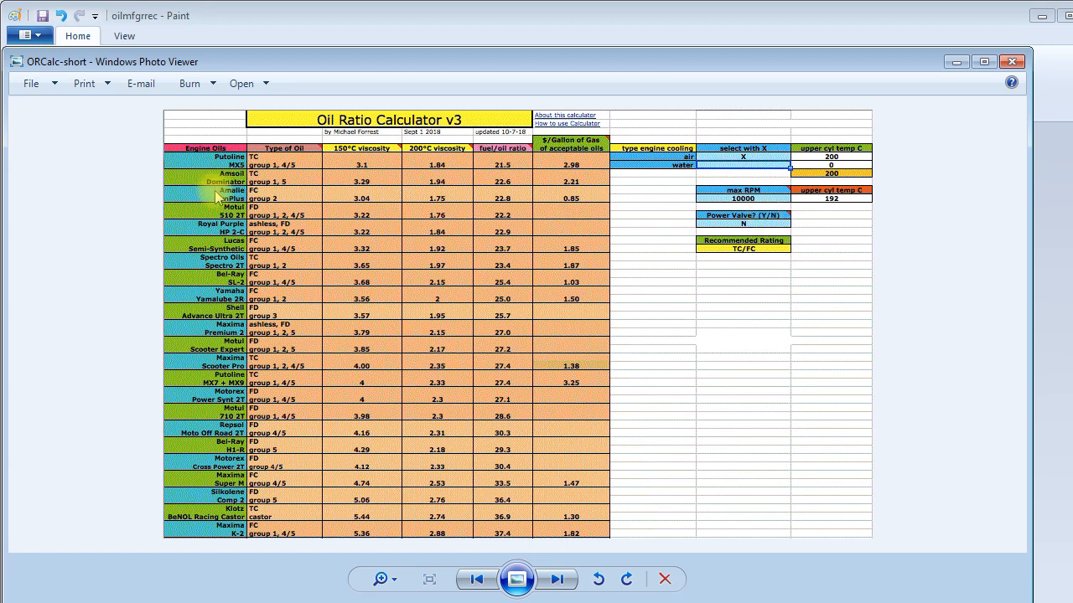
pyautogui.moveTo(321, 257)
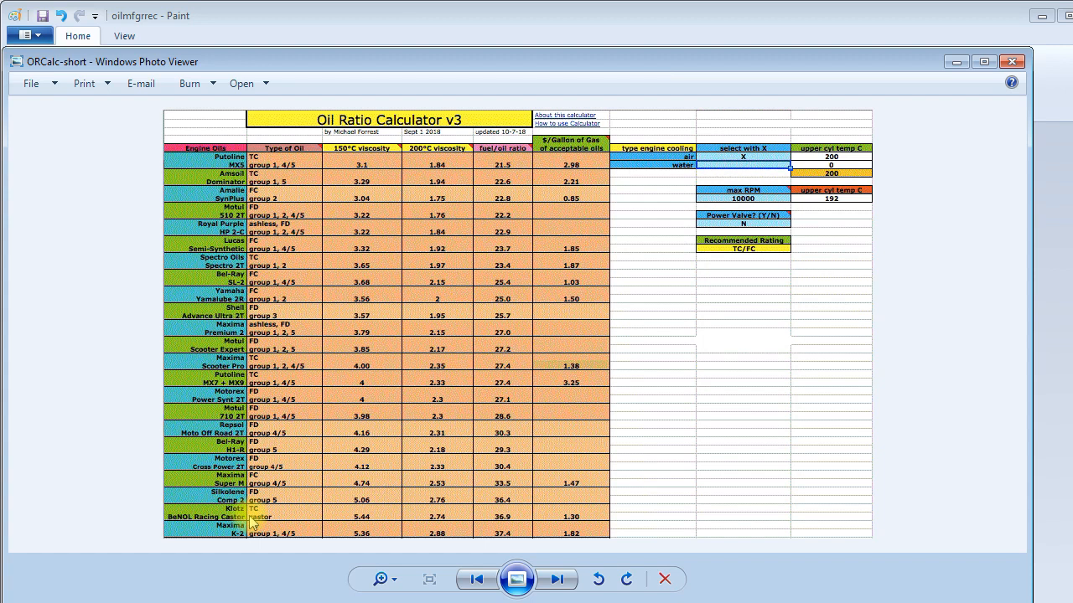
pyautogui.moveTo(589, 183)
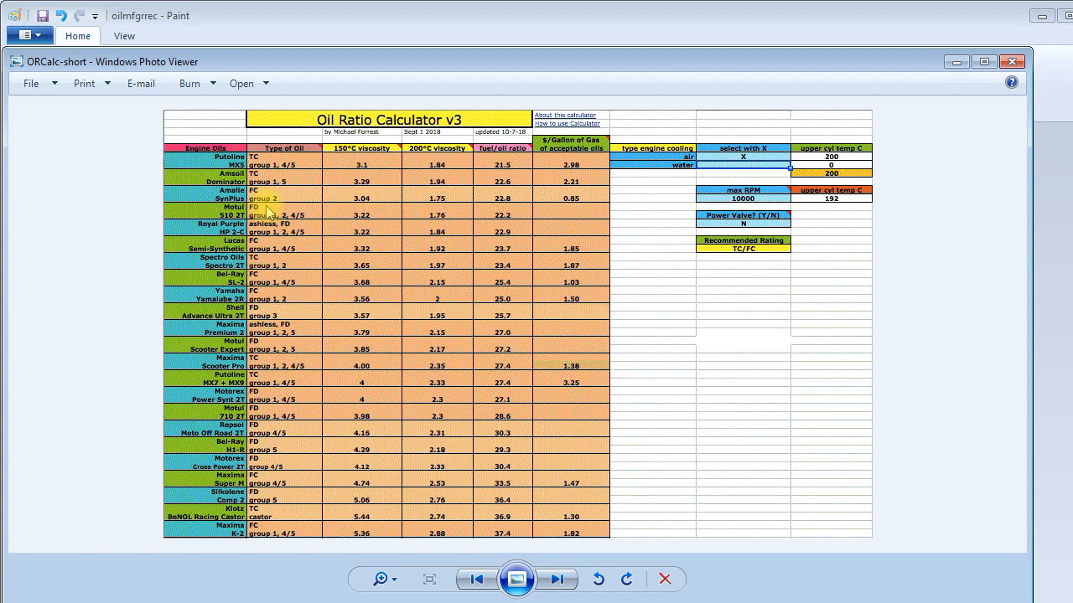
pyautogui.moveTo(804, 388)
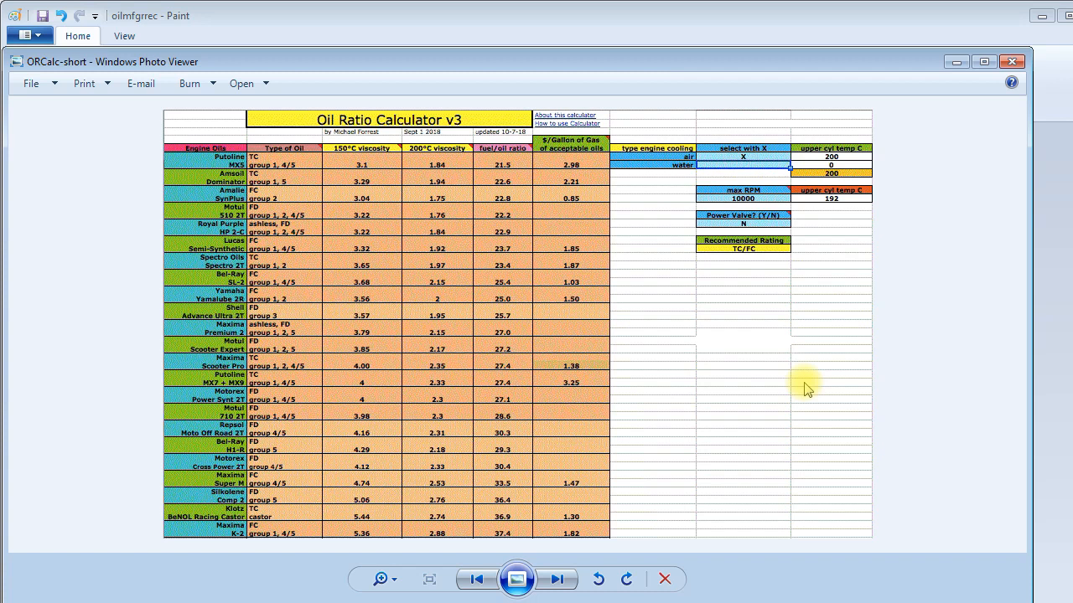
pyautogui.moveTo(733, 316)
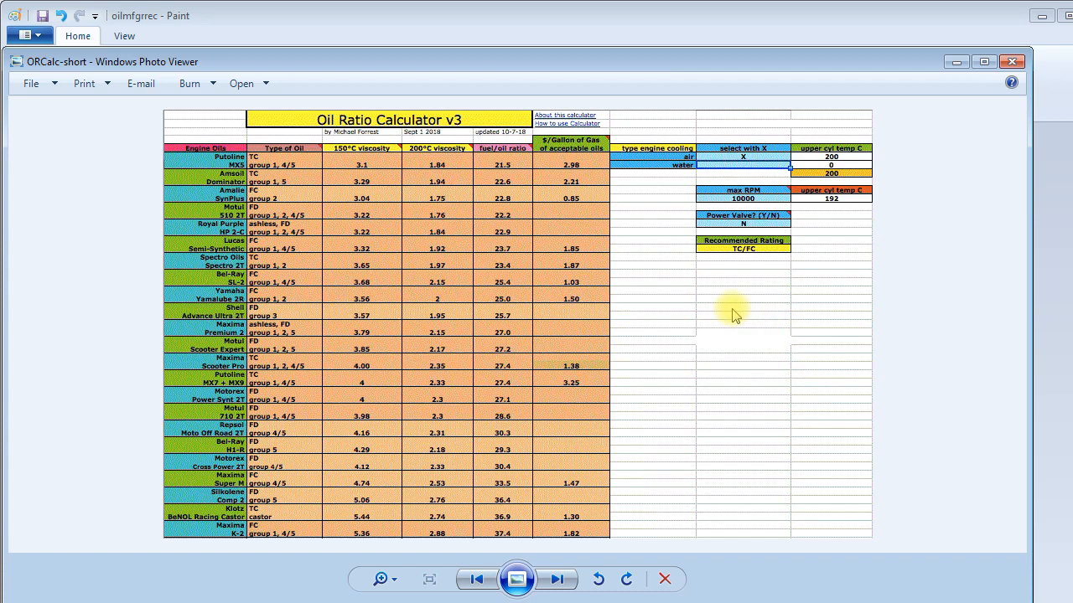
pyautogui.moveTo(276, 256)
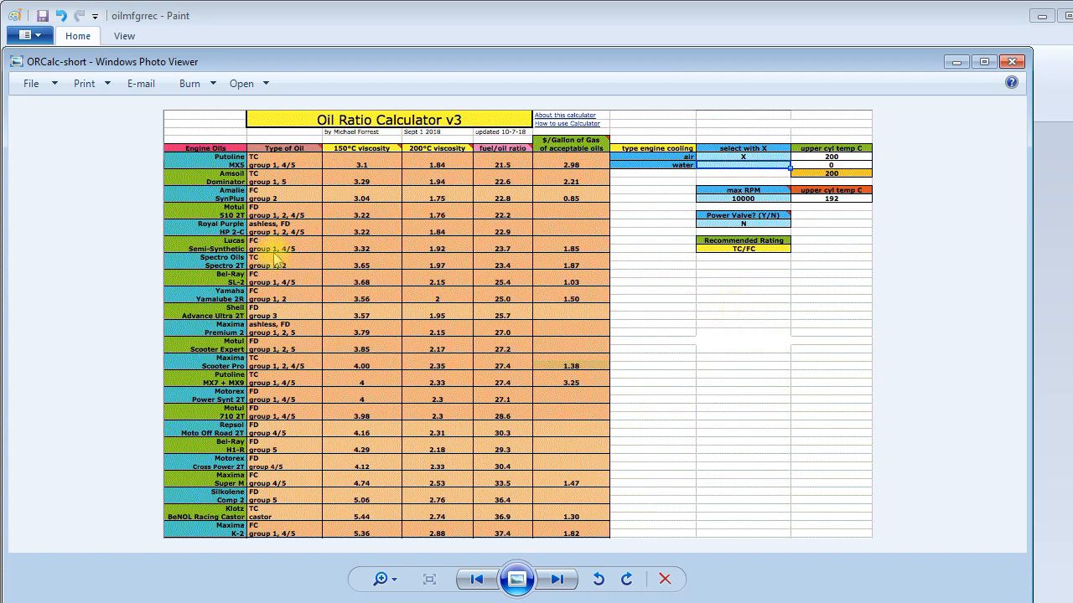